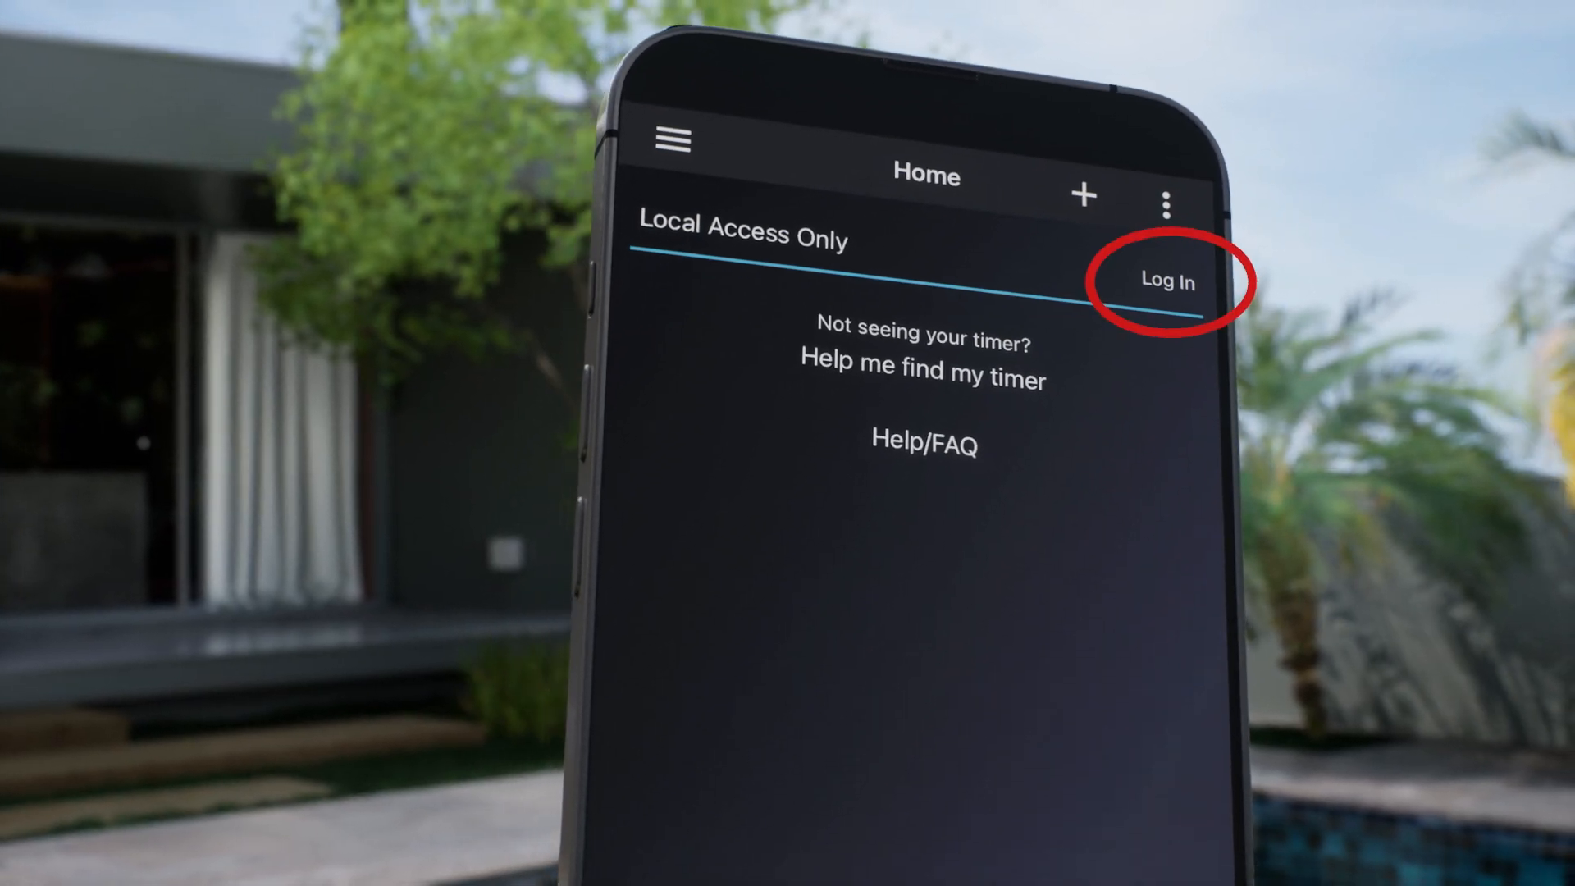
Leave Local Access Only and go to logging in with an online account.
{"action": "left_click", "coordinate": [1167, 280]}
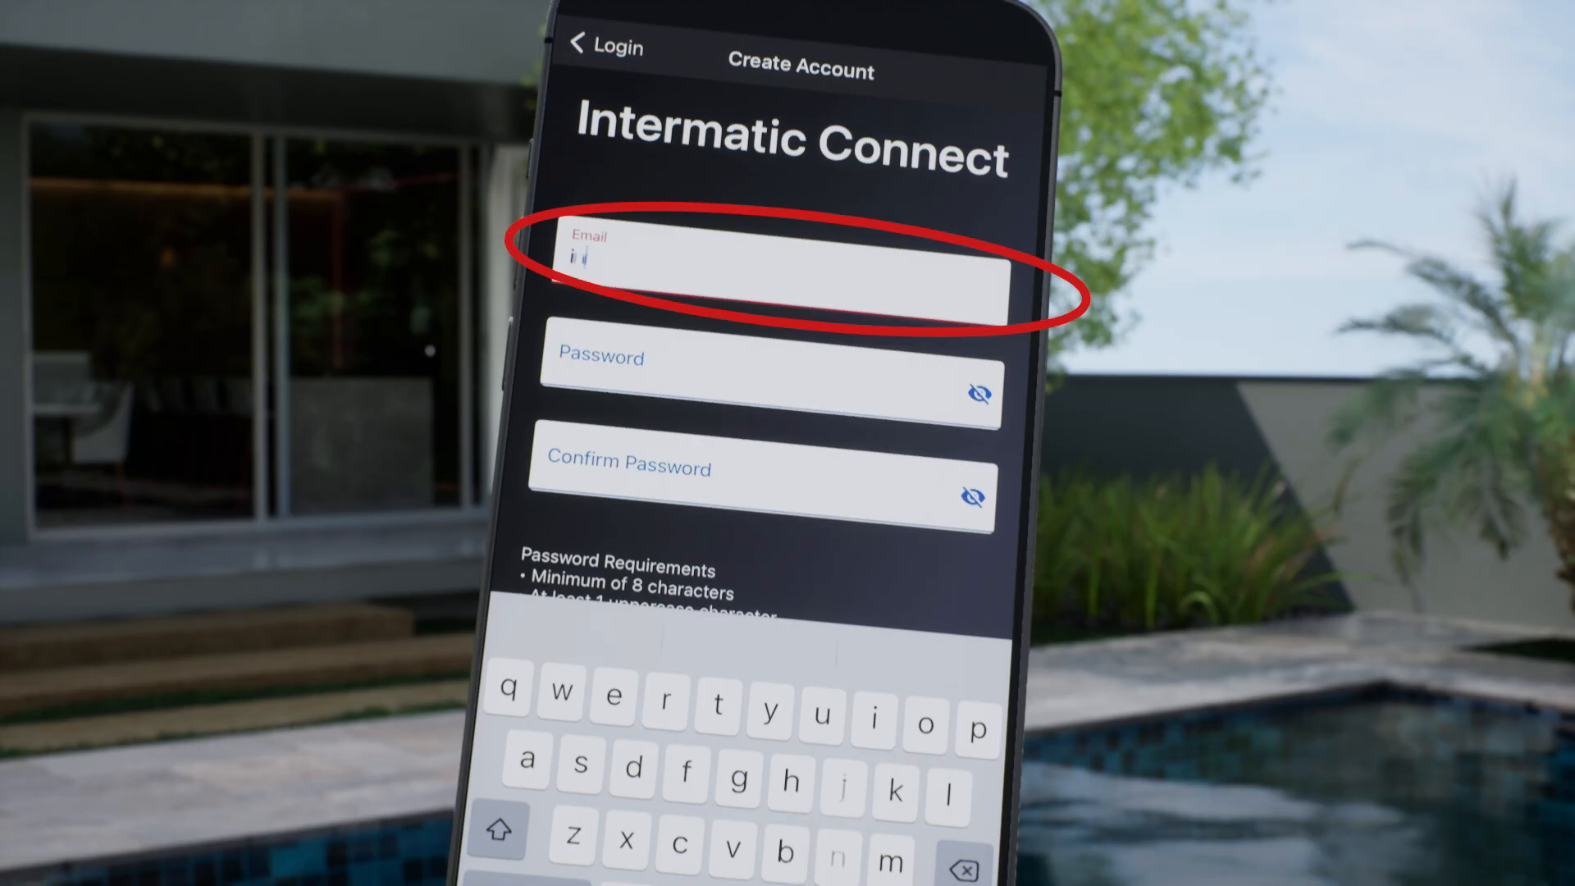
Register an account with email and password, accept the terms, and enter the emailed code.
{"action": "type", "text": "intermati"}
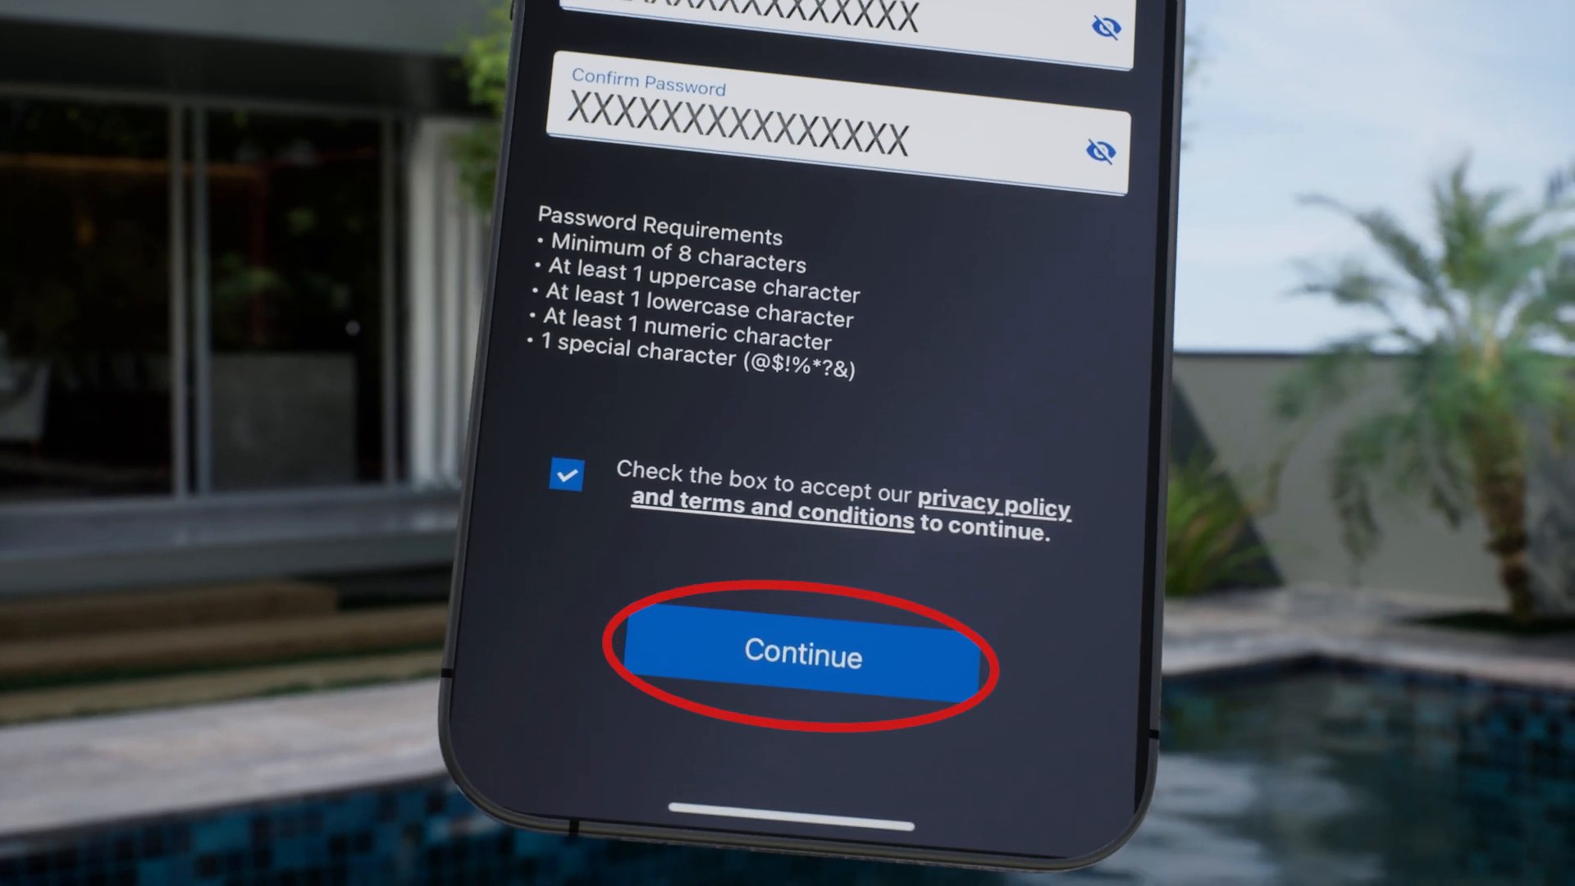
{"action": "left_click", "coordinate": [801, 654]}
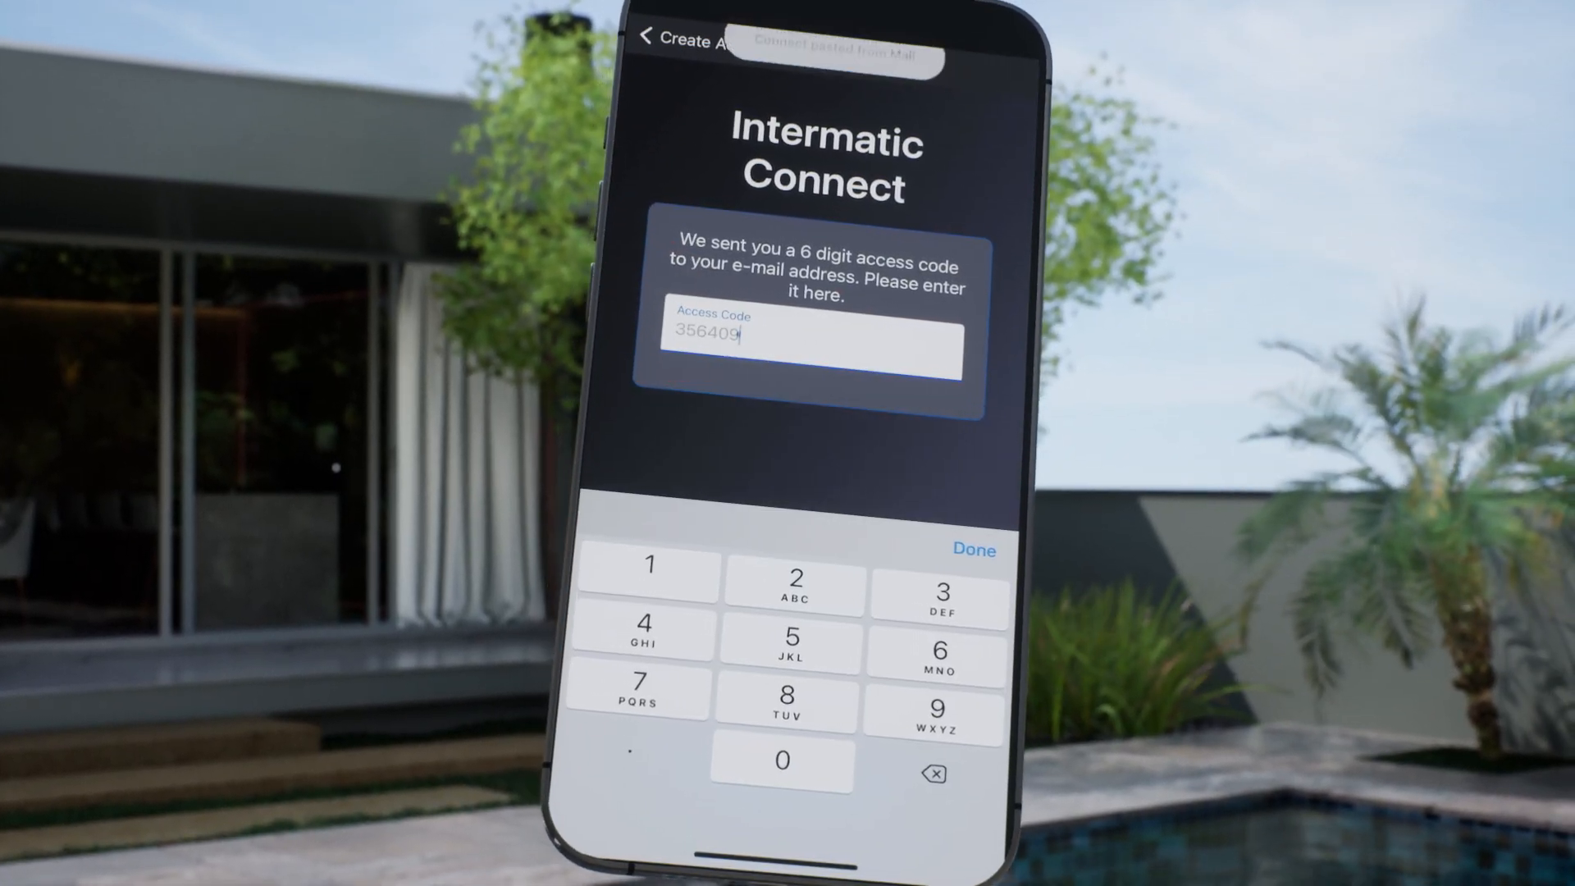
{"action": "left_click", "coordinate": [971, 550]}
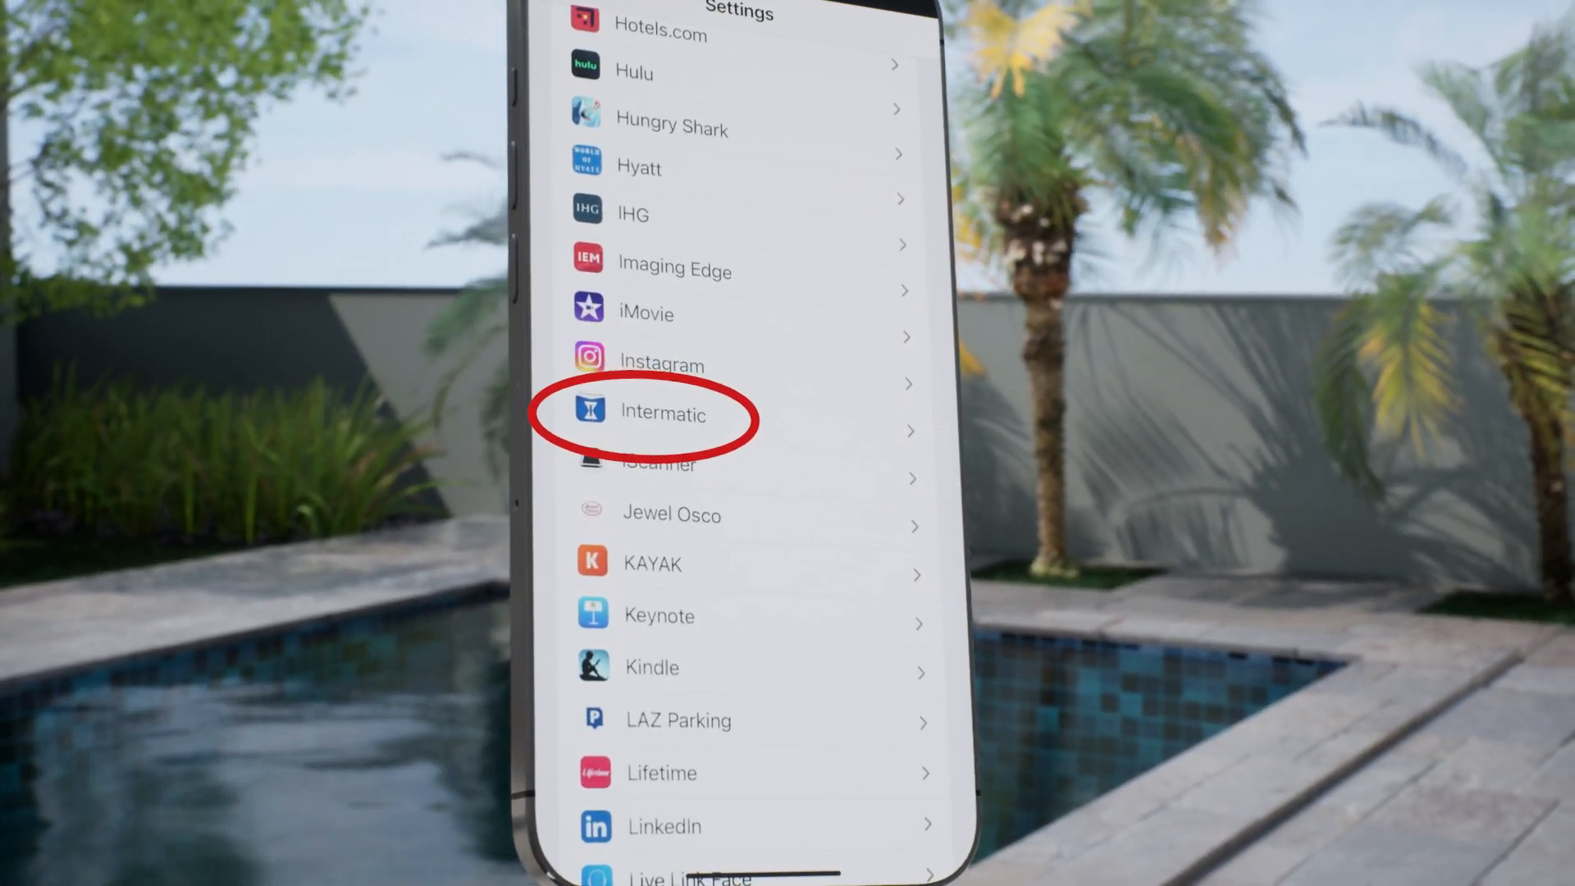
Review the Intermatic app's permissions in iOS Settings, then return to the home screen.
{"action": "left_click", "coordinate": [663, 414]}
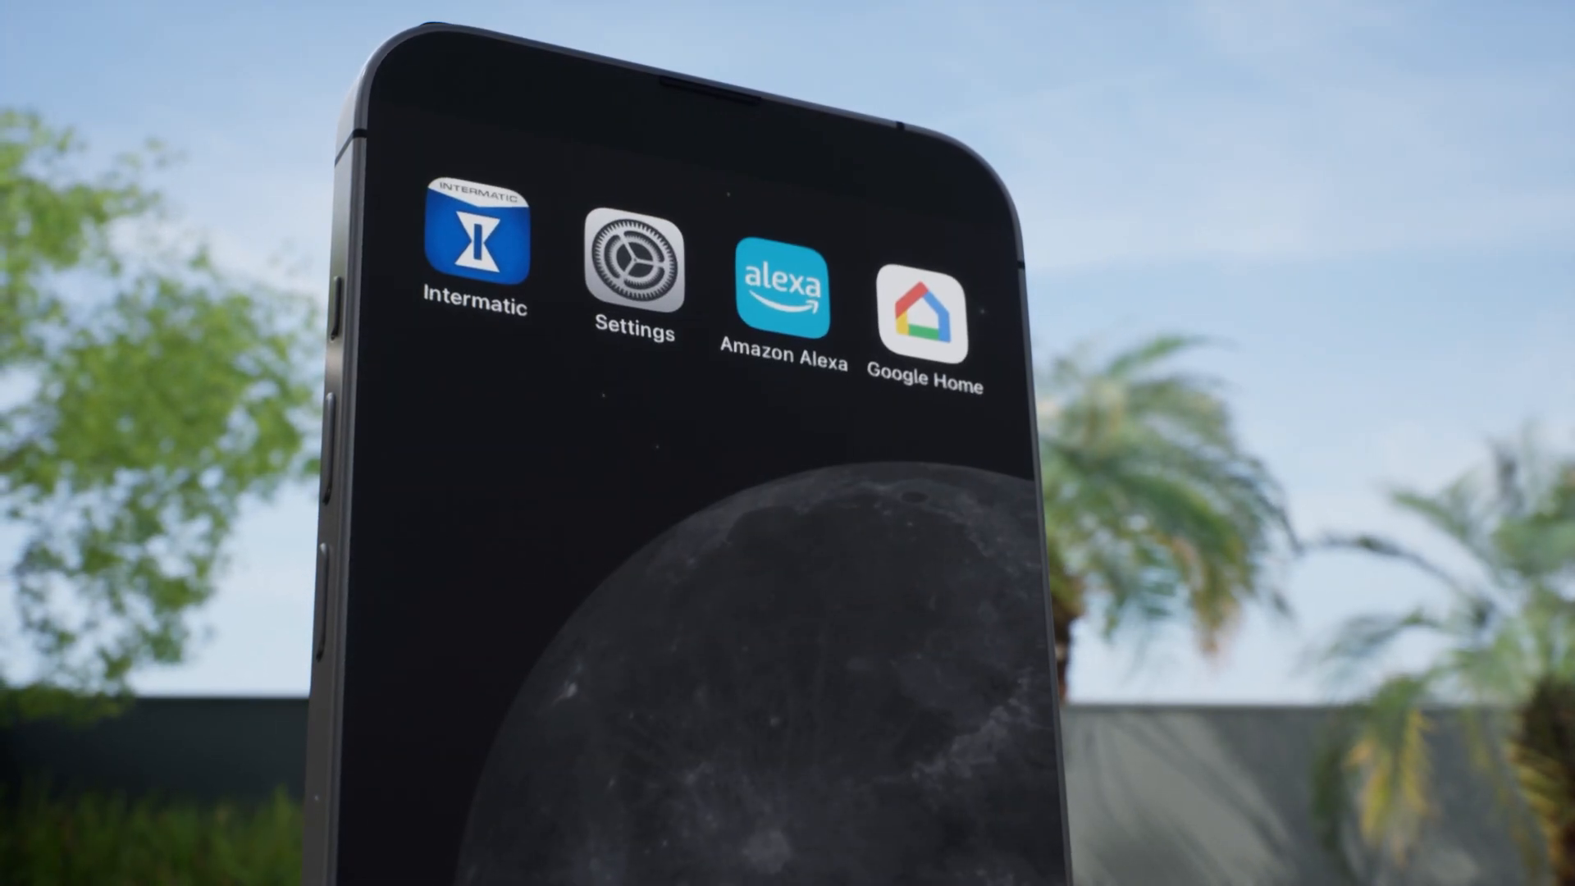
Launch Intermatic and add a new device, reaching the naming step.
{"action": "left_click", "coordinate": [475, 244]}
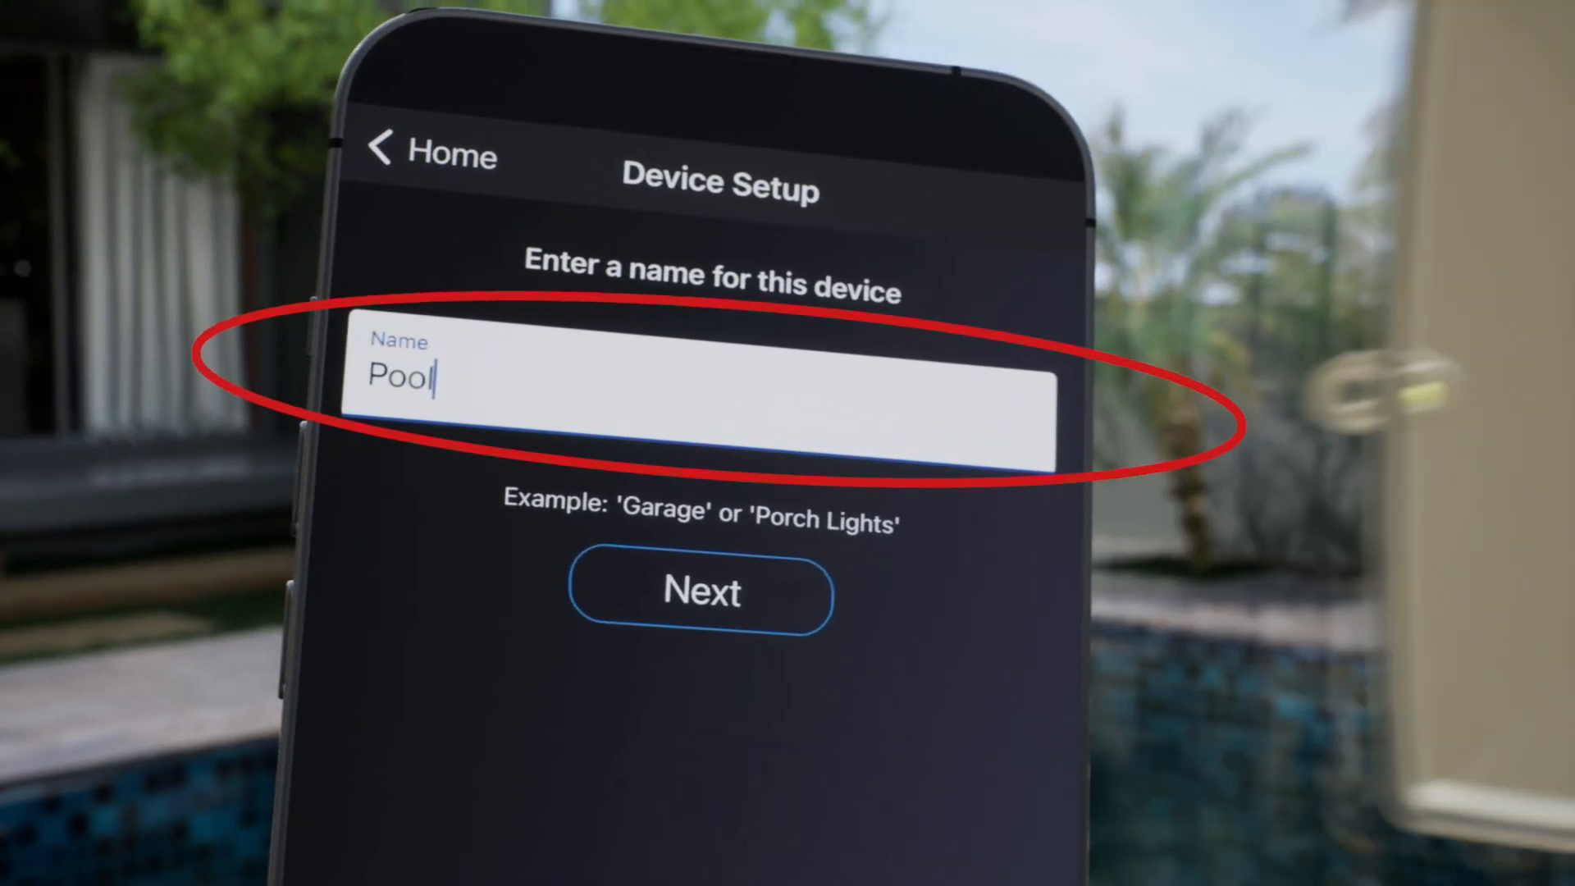
Name the device 'Pool Timer', Circuits 1 & 2 'Pump' and Circuit 3 'Pool light'.
{"action": "type", "text": "Tim"}
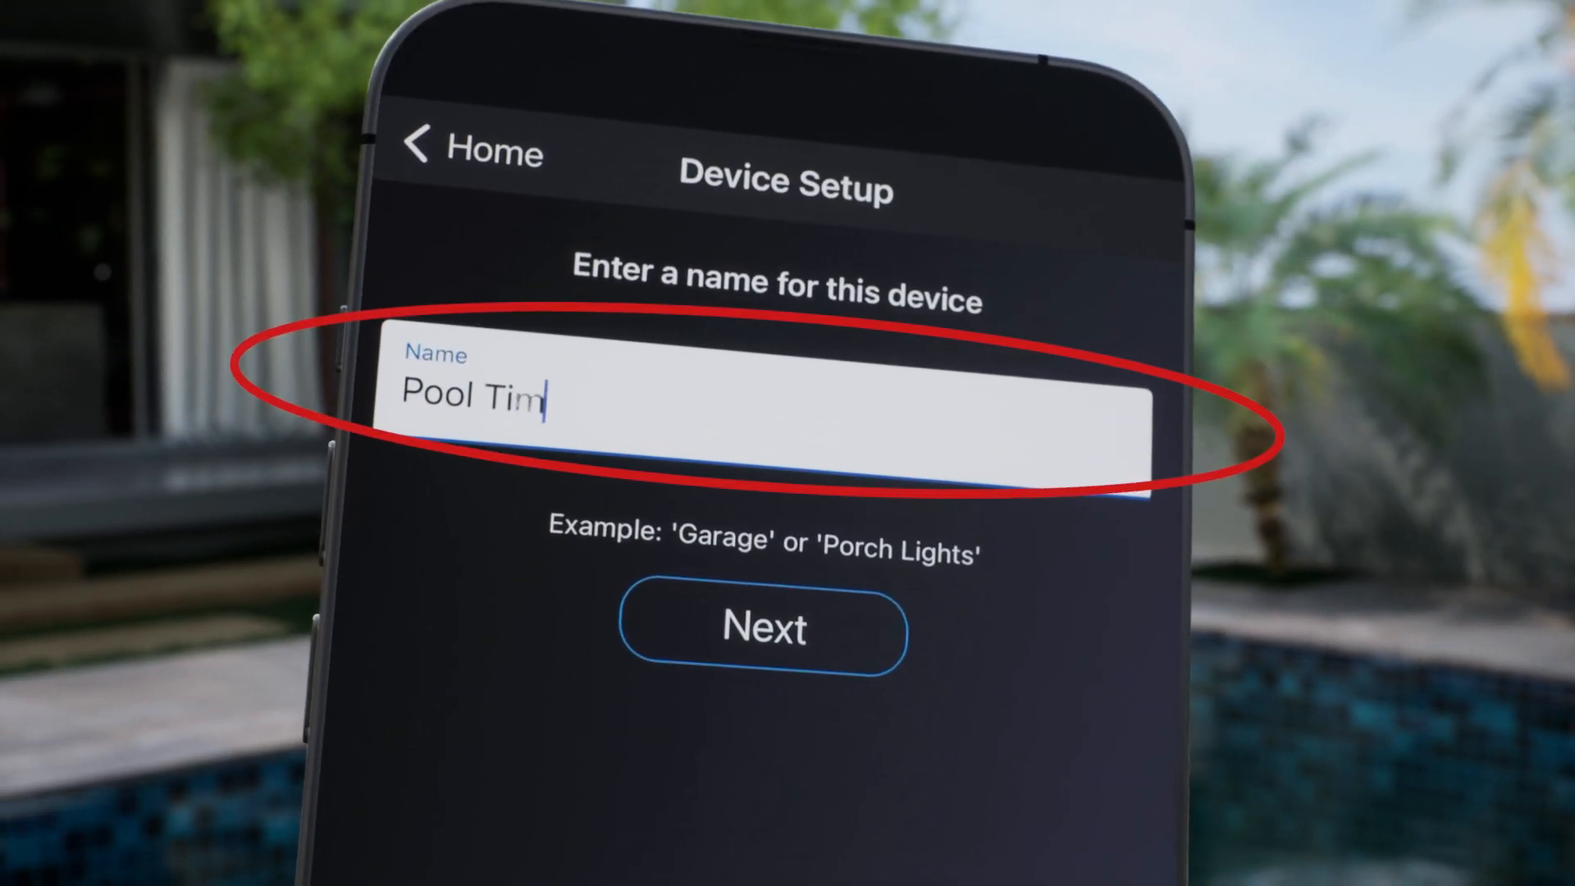
{"action": "type", "text": "er"}
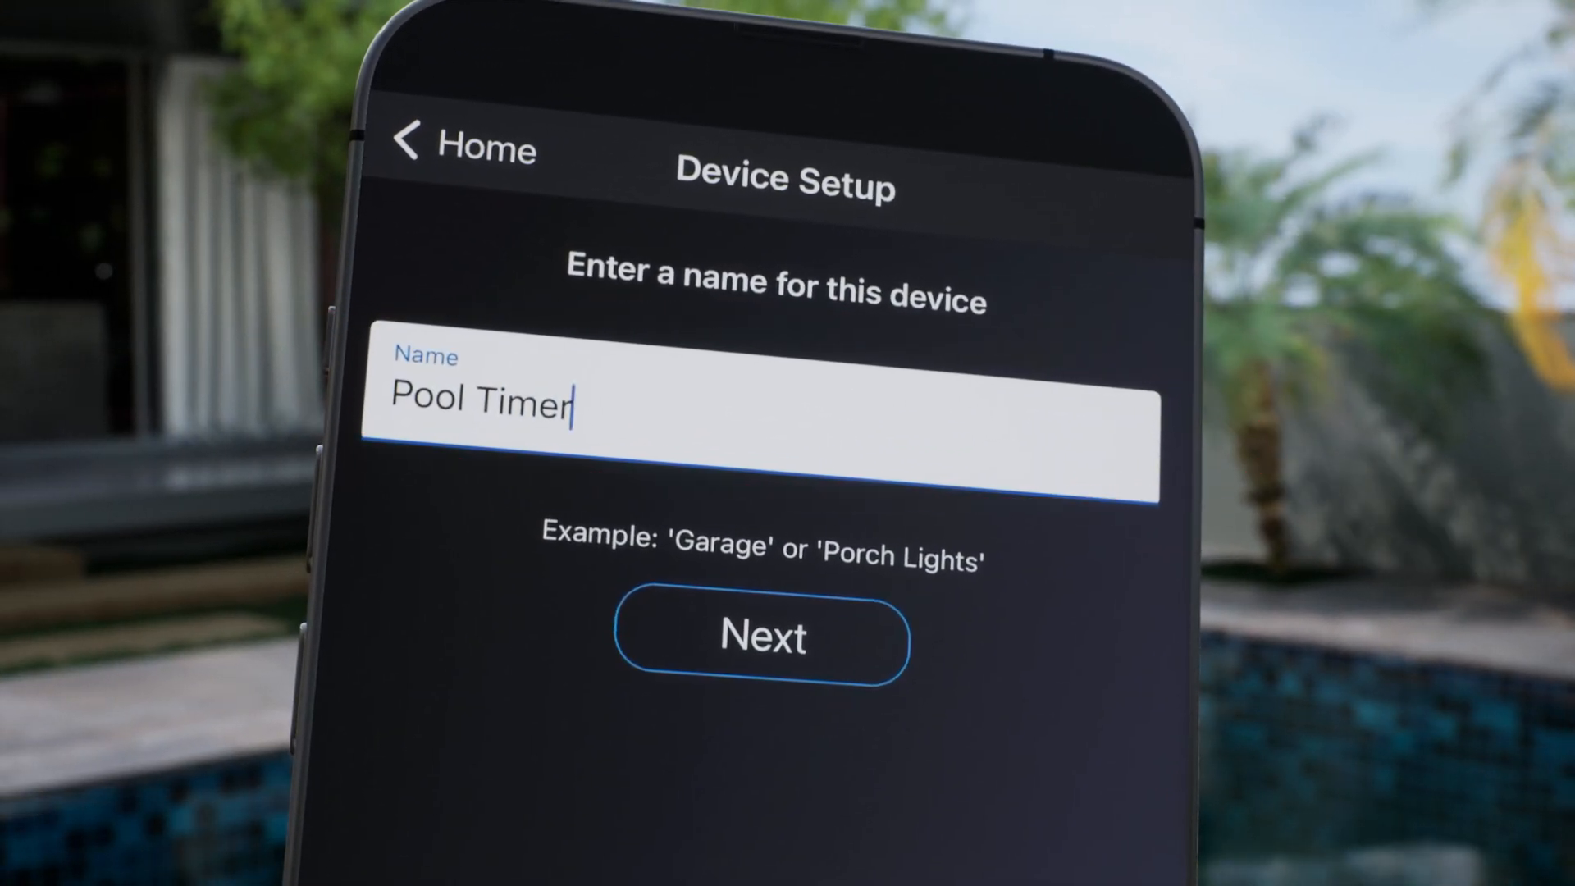
{"action": "left_click", "coordinate": [761, 639]}
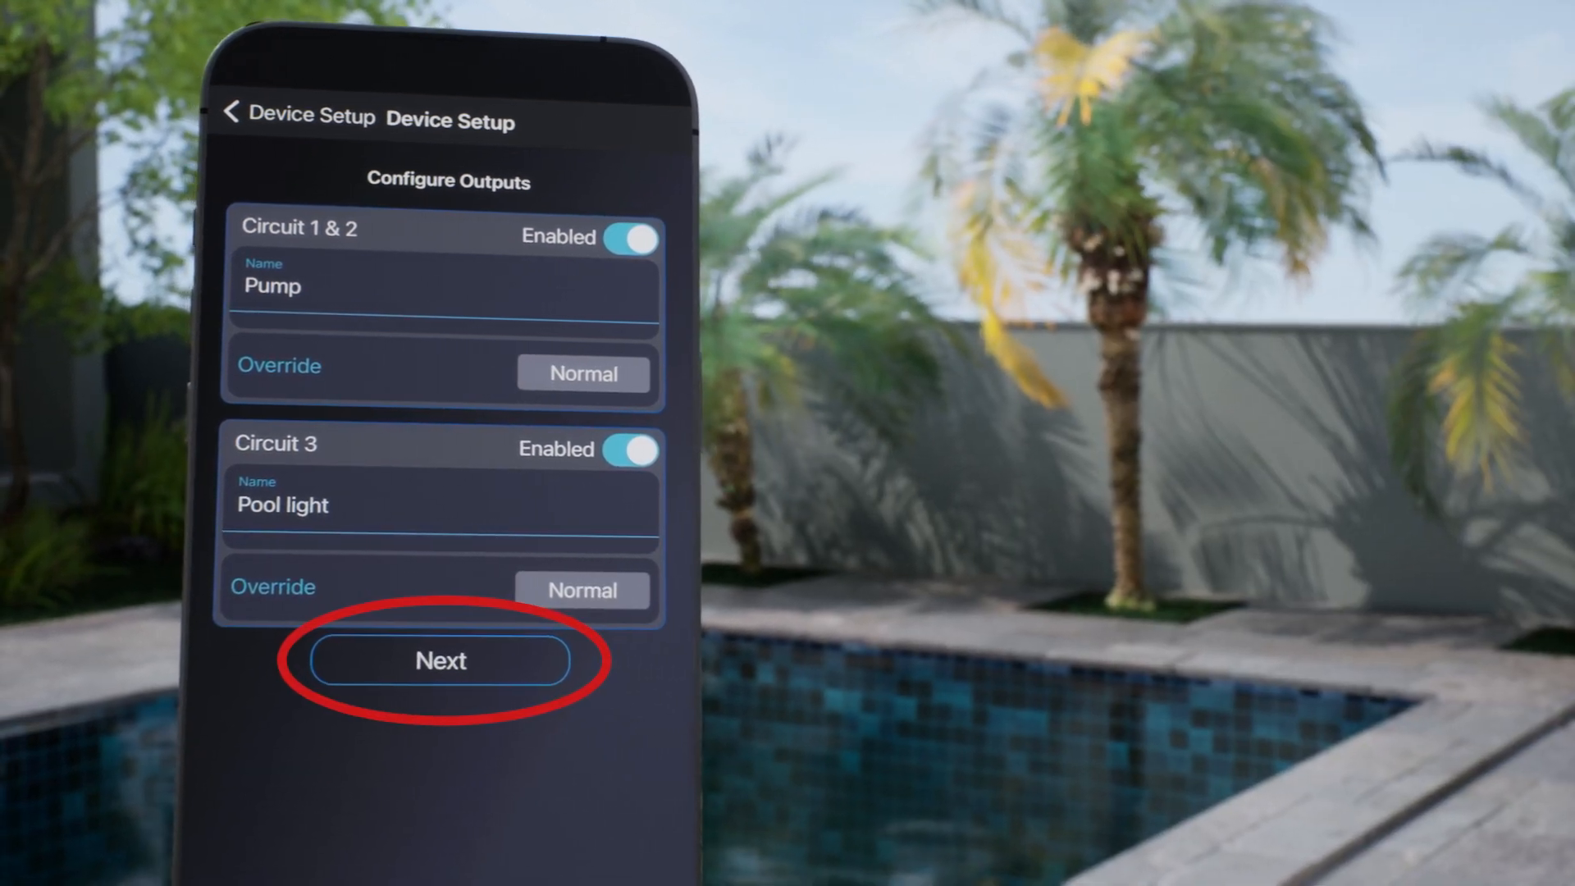
{"action": "left_click", "coordinate": [439, 661]}
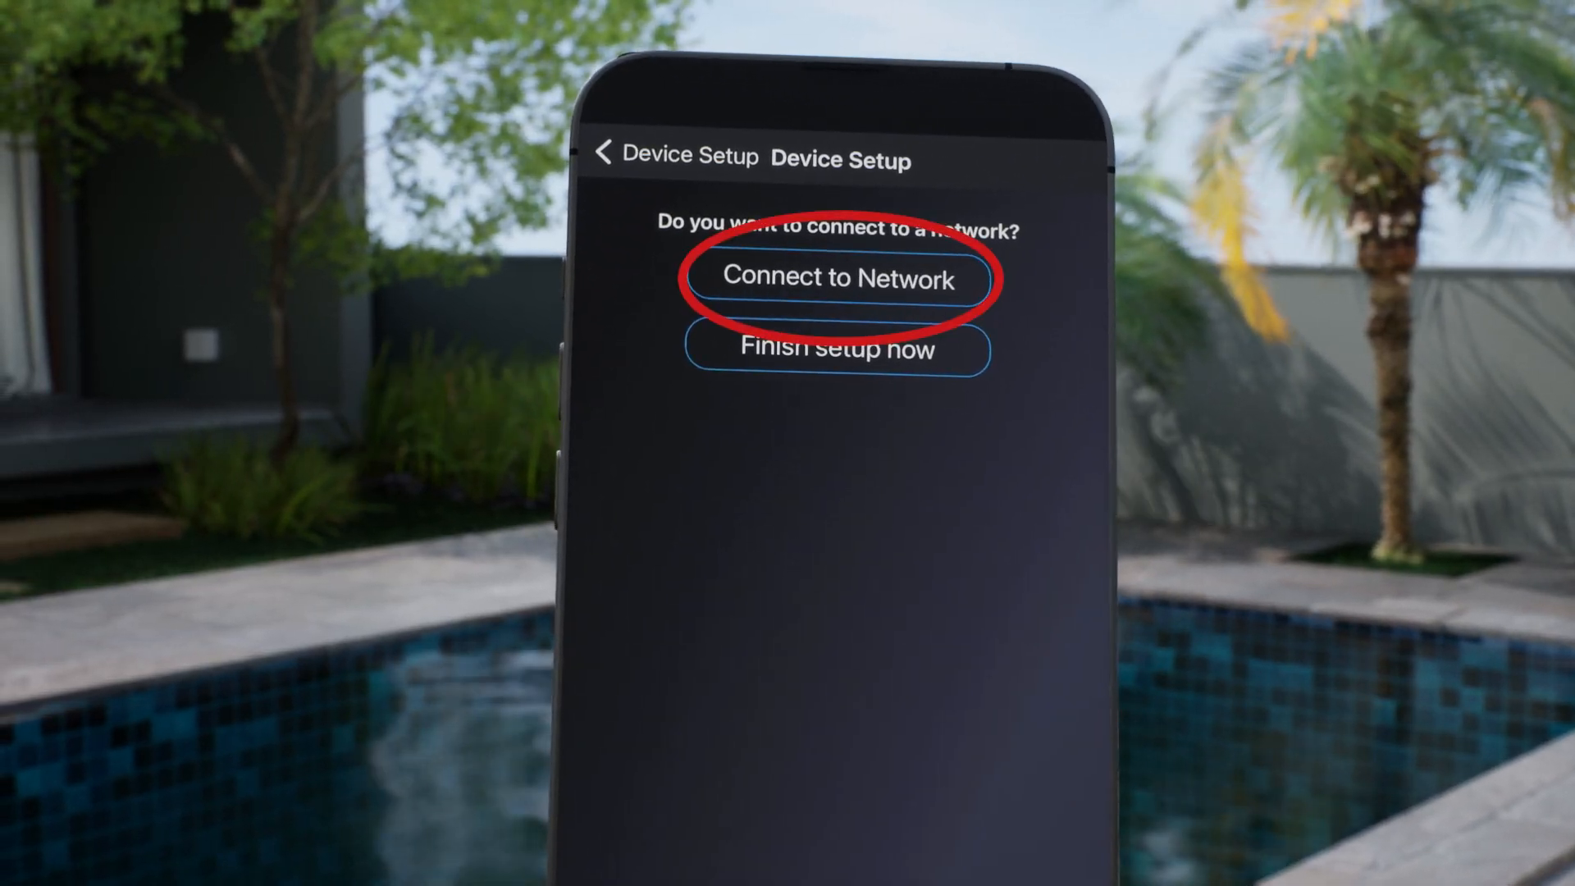
Join the Pool Timer to the home Wi-Fi network with its password.
{"action": "left_click", "coordinate": [836, 279]}
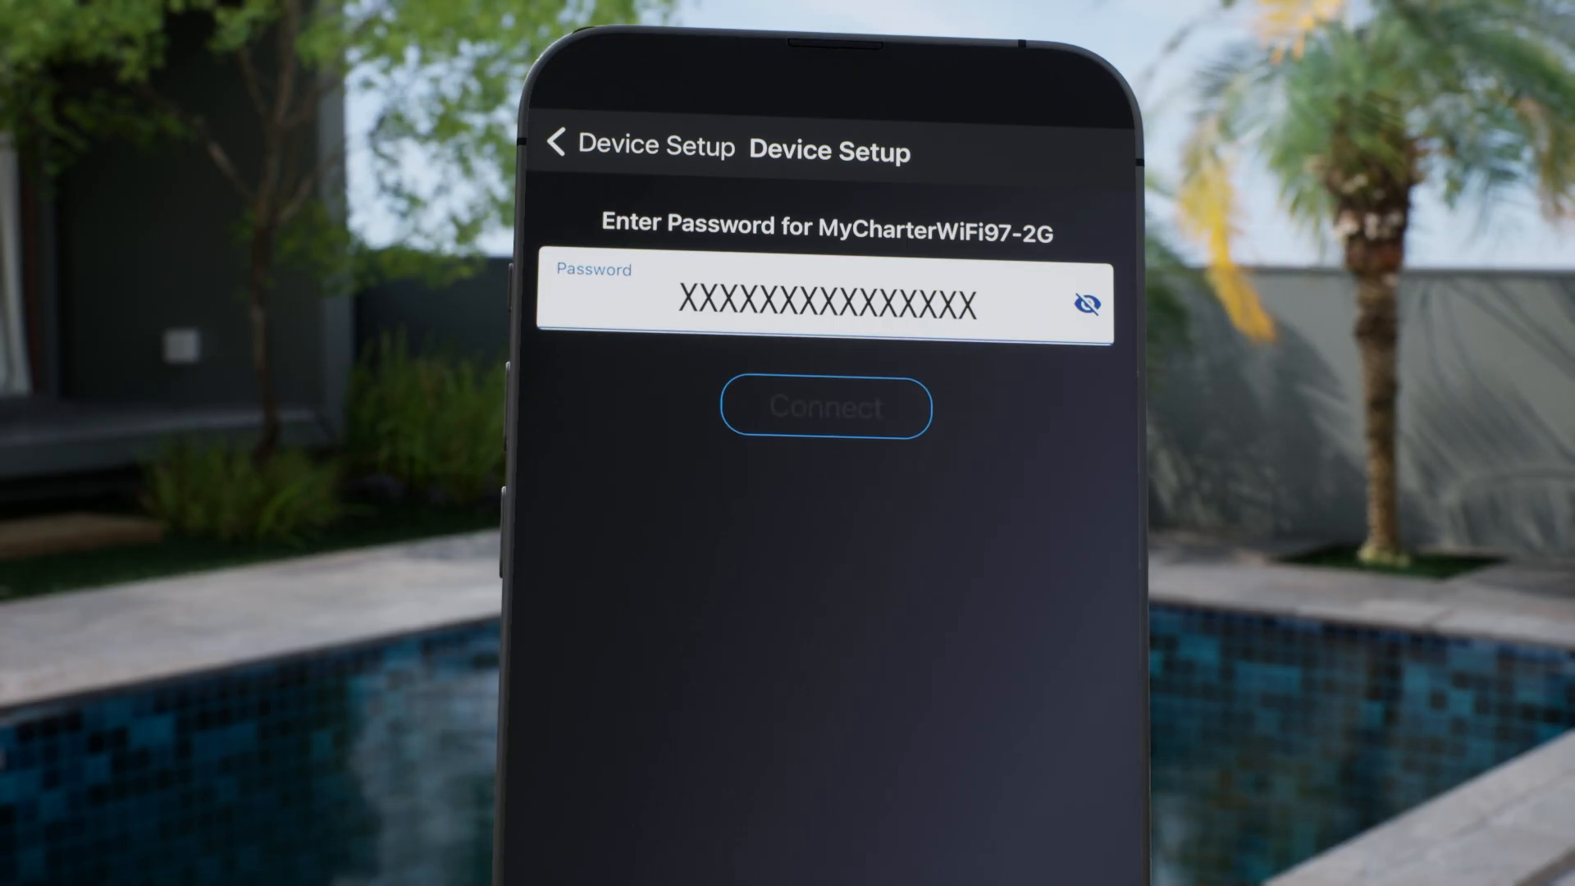
{"action": "left_click", "coordinate": [825, 406]}
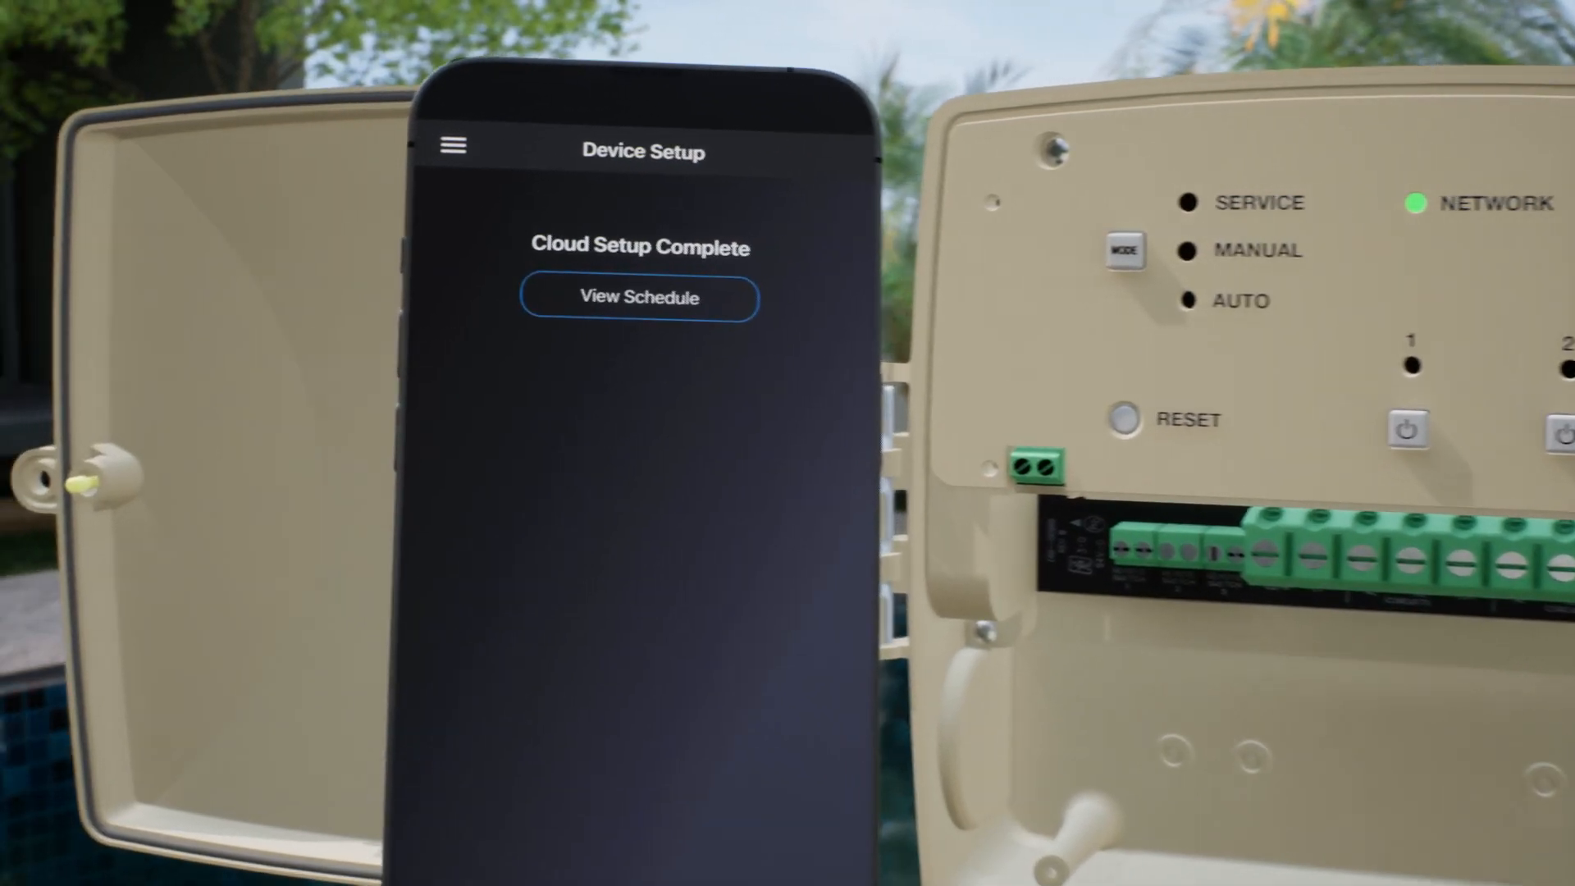
Open the Pool Timer's weekly schedule and bring up the Create Event menu.
{"action": "left_click", "coordinate": [638, 297]}
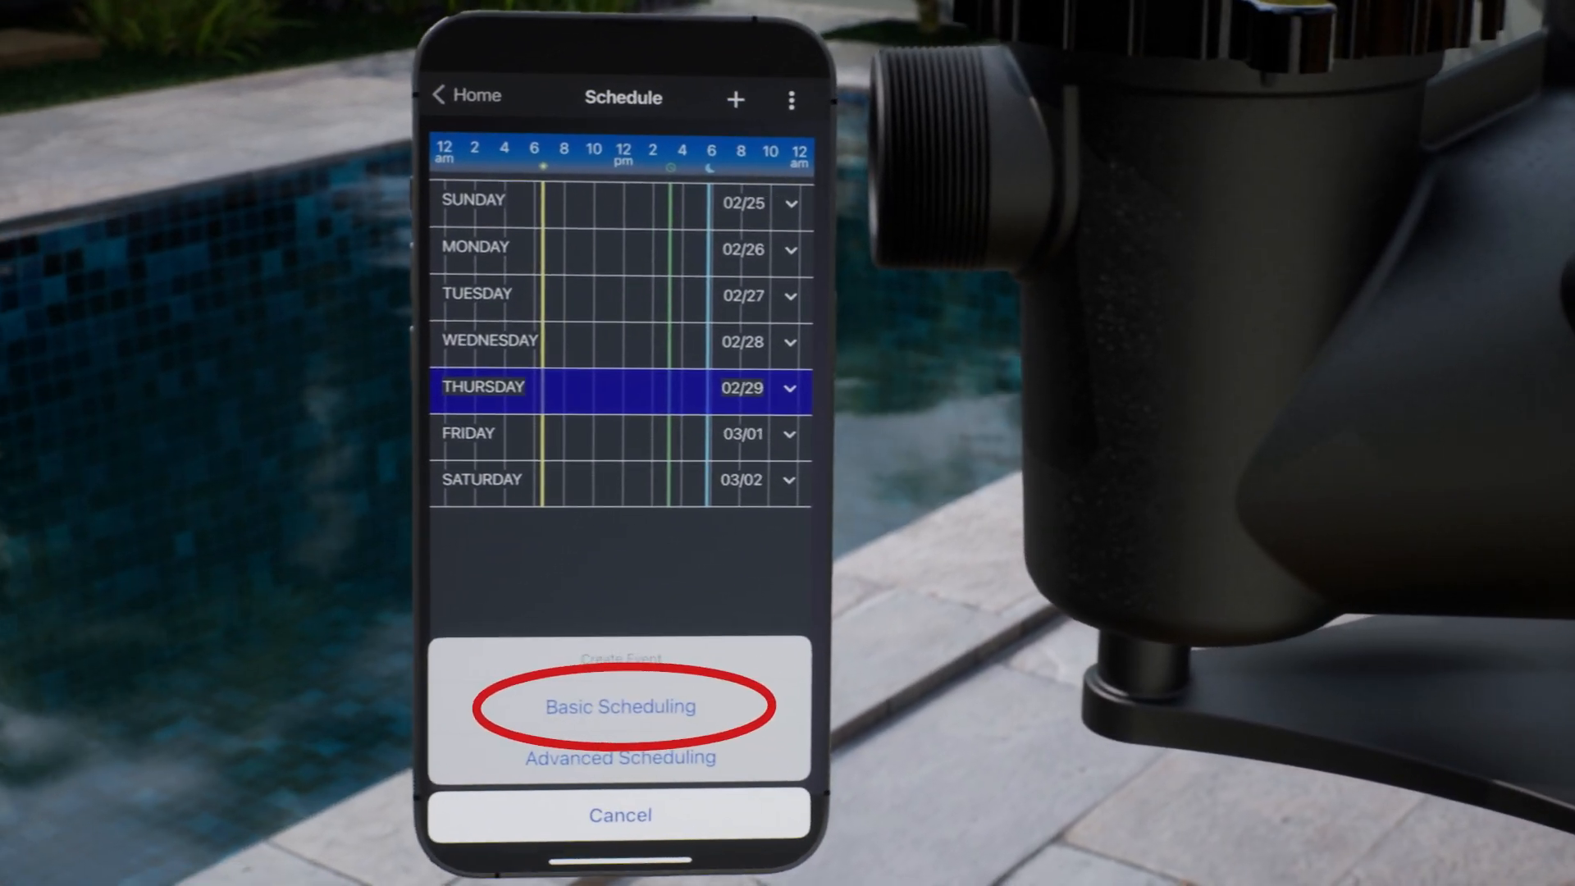
Save a basic daily On event at 10:00 AM for C1 & C2: Pump.
{"action": "left_click", "coordinate": [620, 706]}
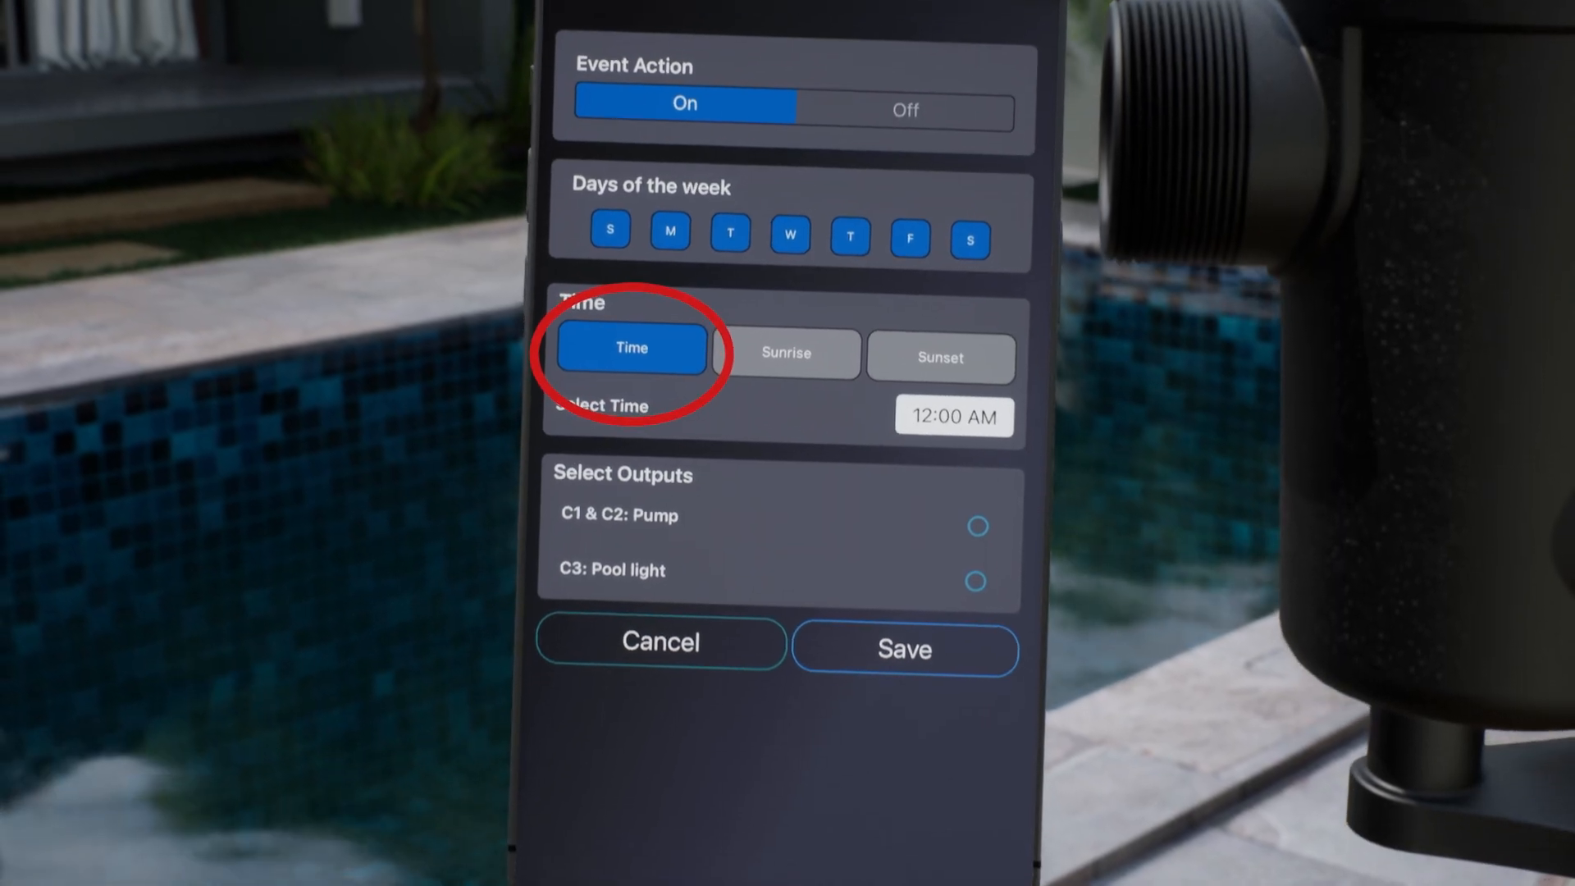
{"action": "left_click", "coordinate": [953, 417]}
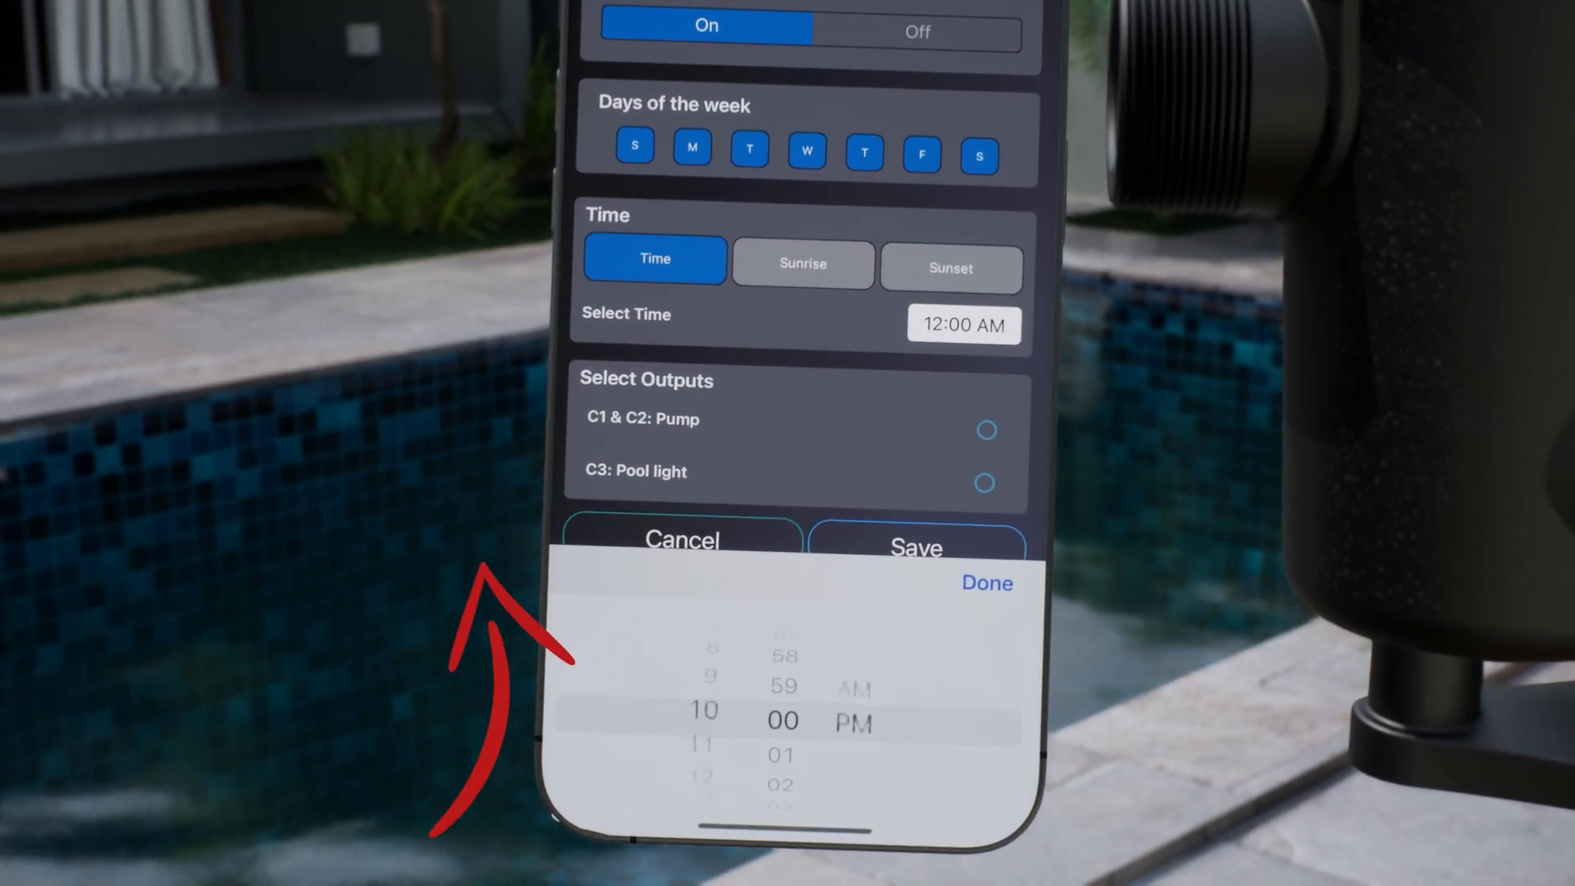
{"action": "left_click", "coordinate": [985, 583]}
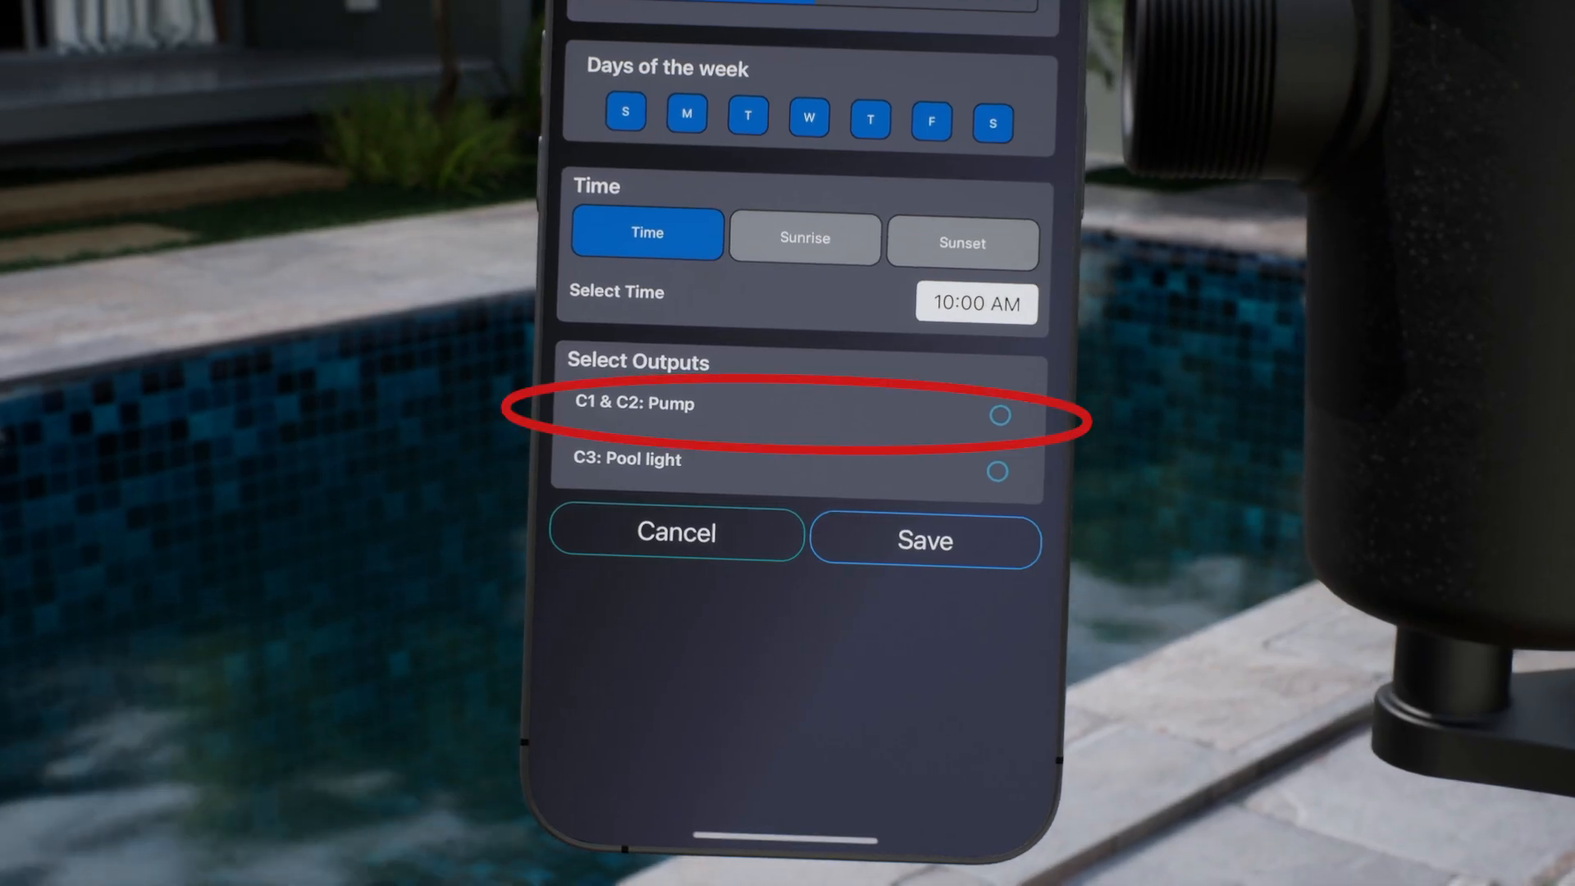
{"action": "left_click", "coordinate": [998, 415]}
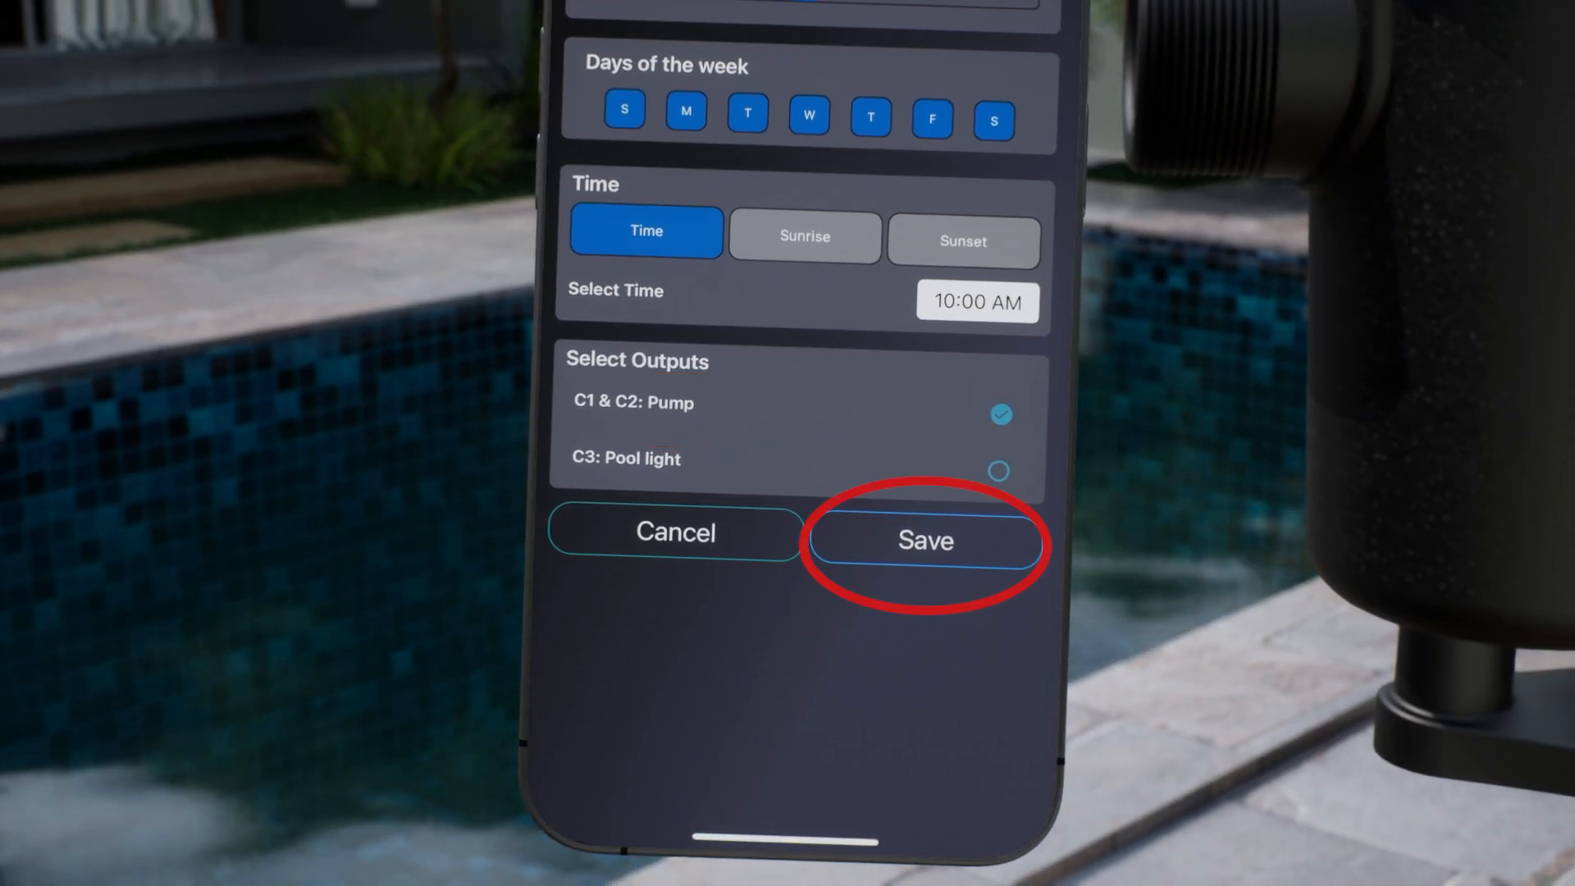
{"action": "left_click", "coordinate": [925, 533]}
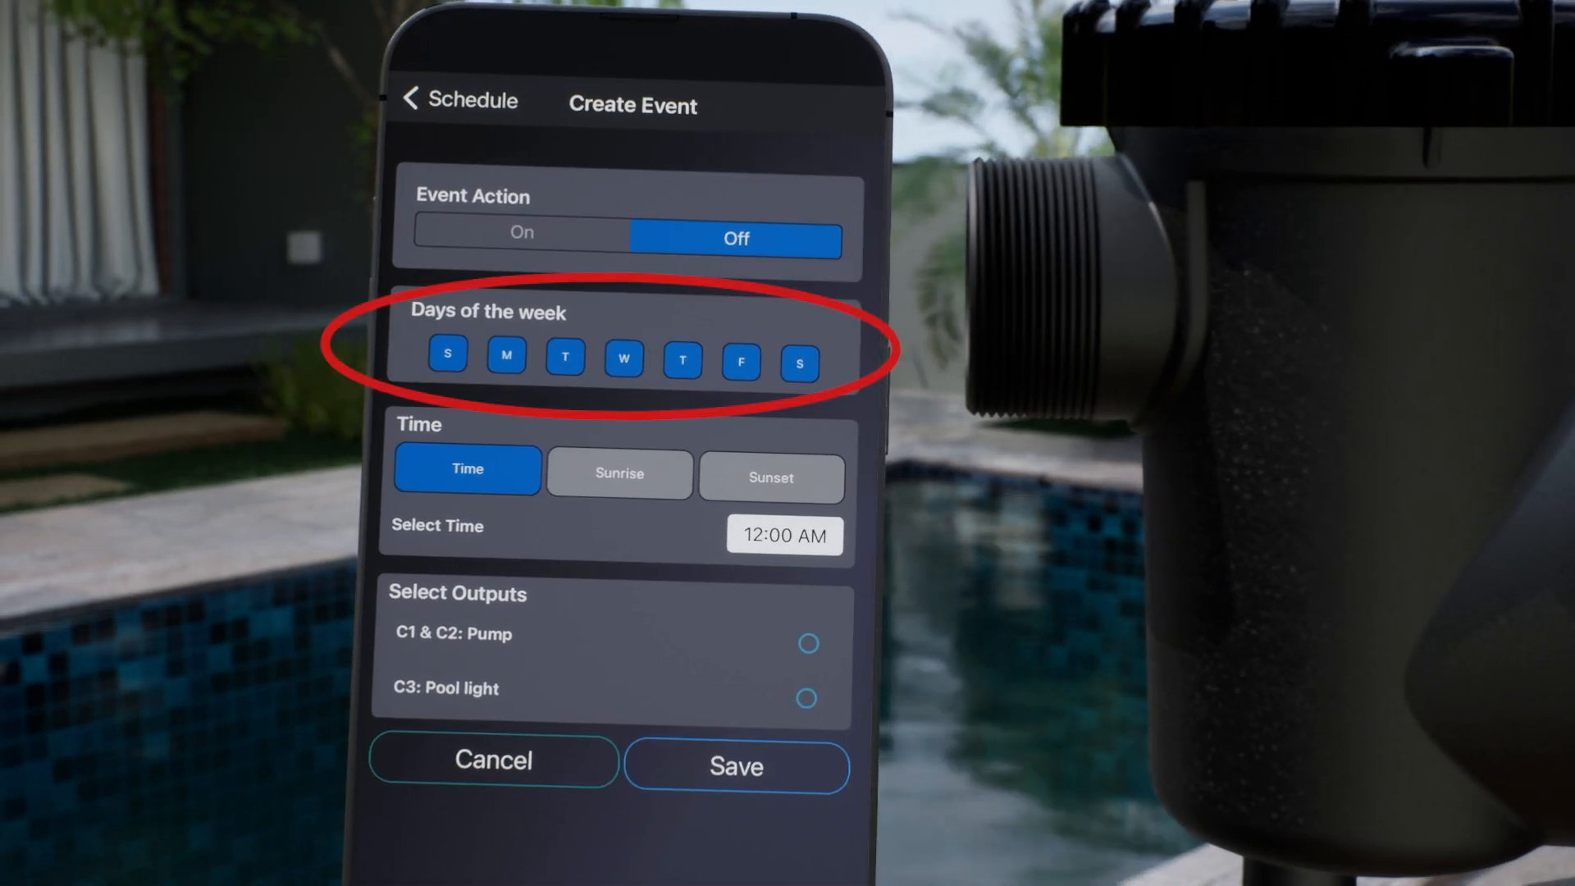
Save a daily Off event at 6:00 PM for C1 & C2: Pump.
{"action": "left_click", "coordinate": [784, 536]}
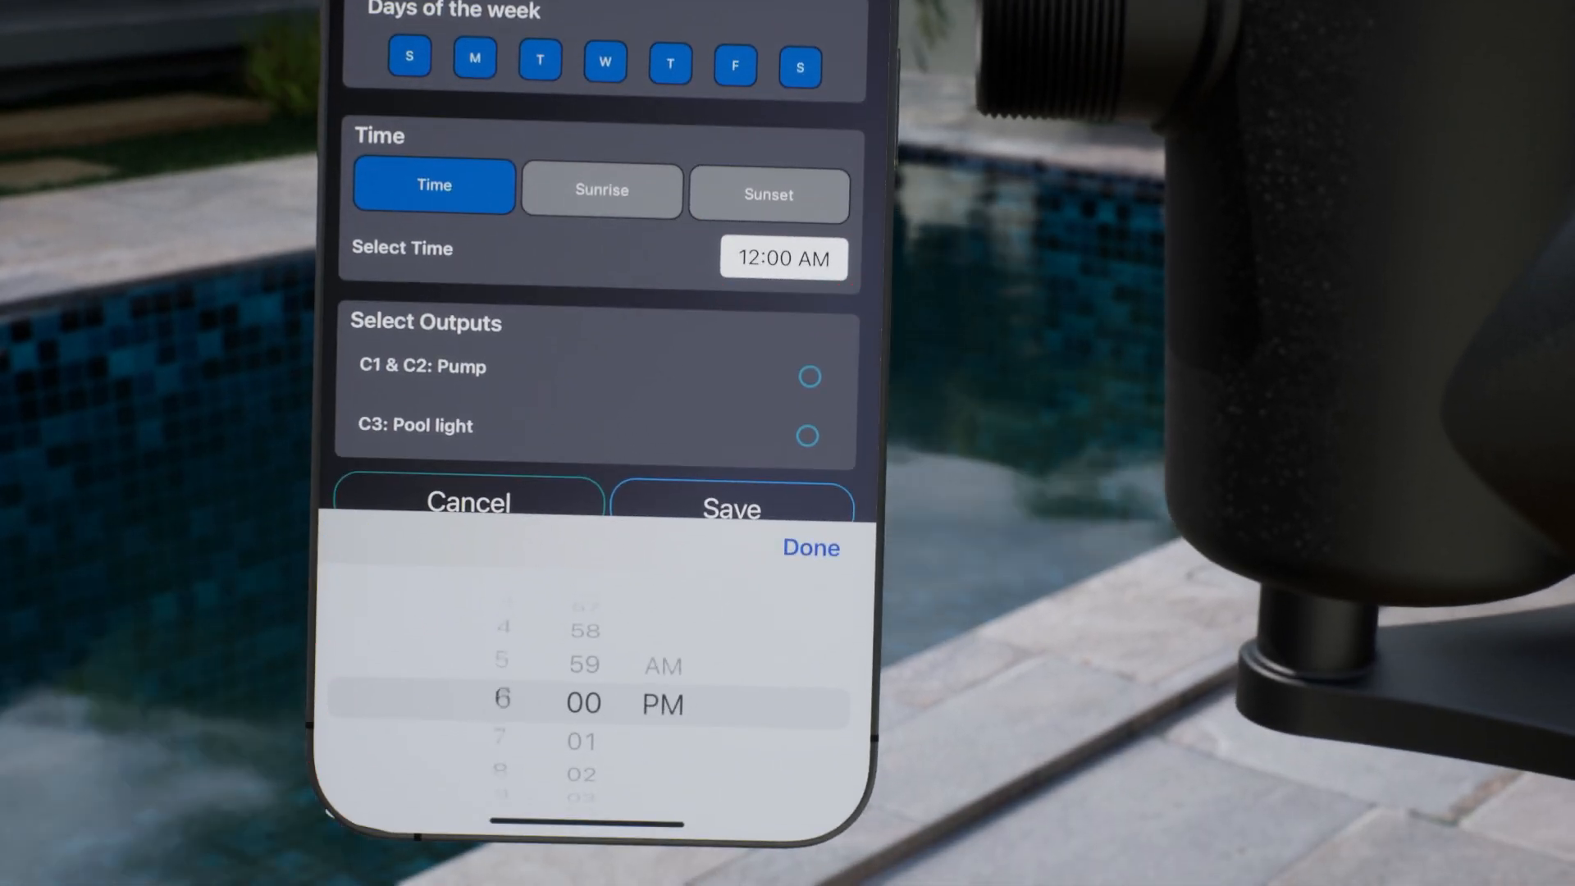
{"action": "left_click", "coordinate": [810, 548]}
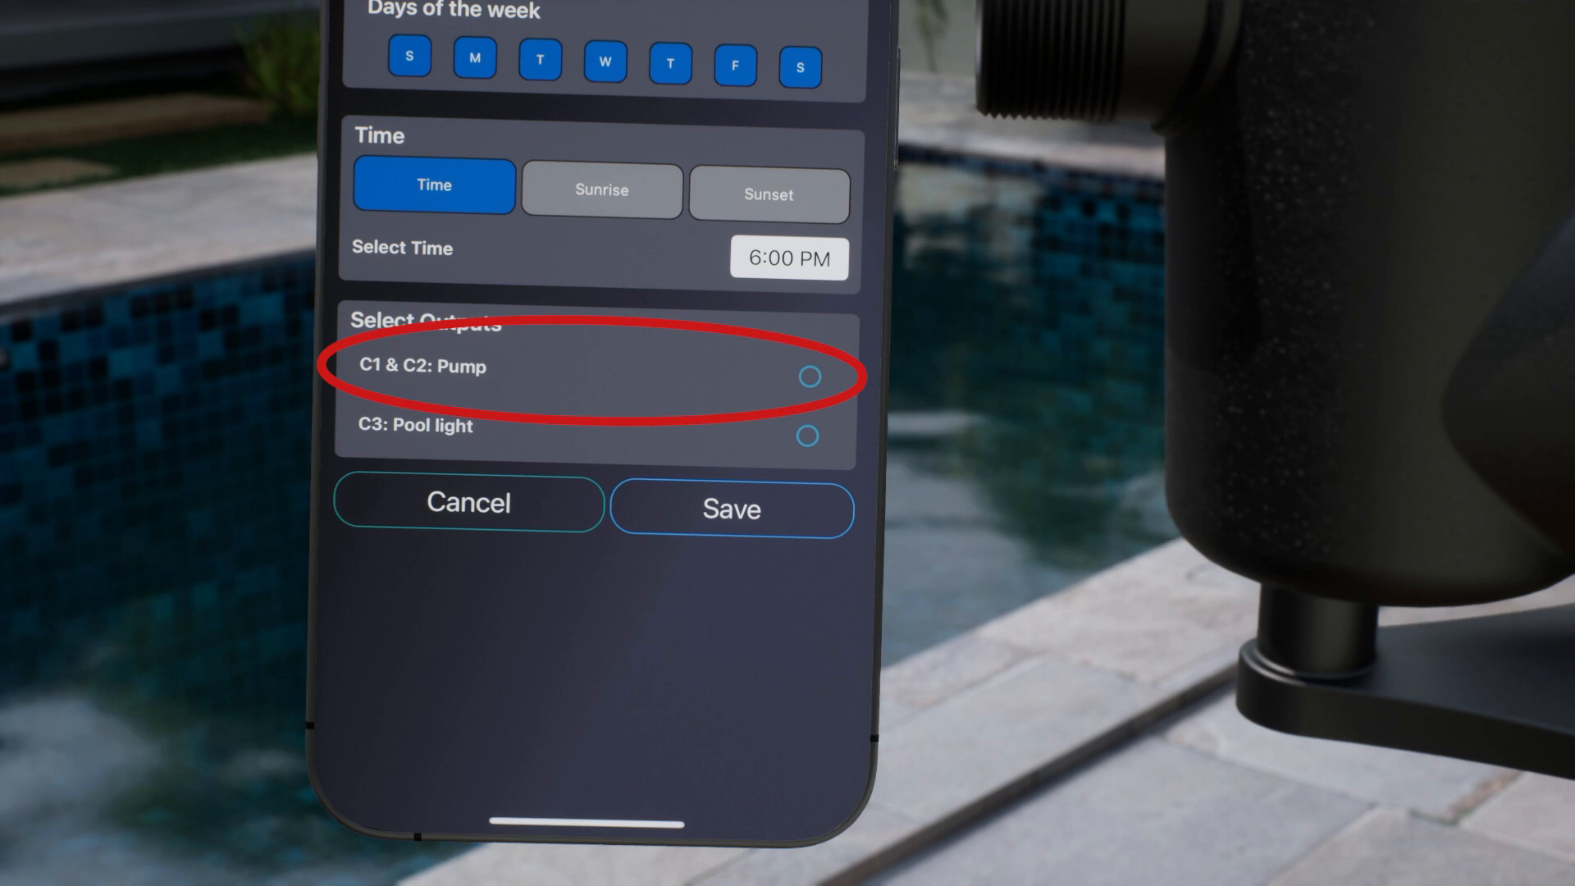
{"action": "left_click", "coordinate": [804, 379]}
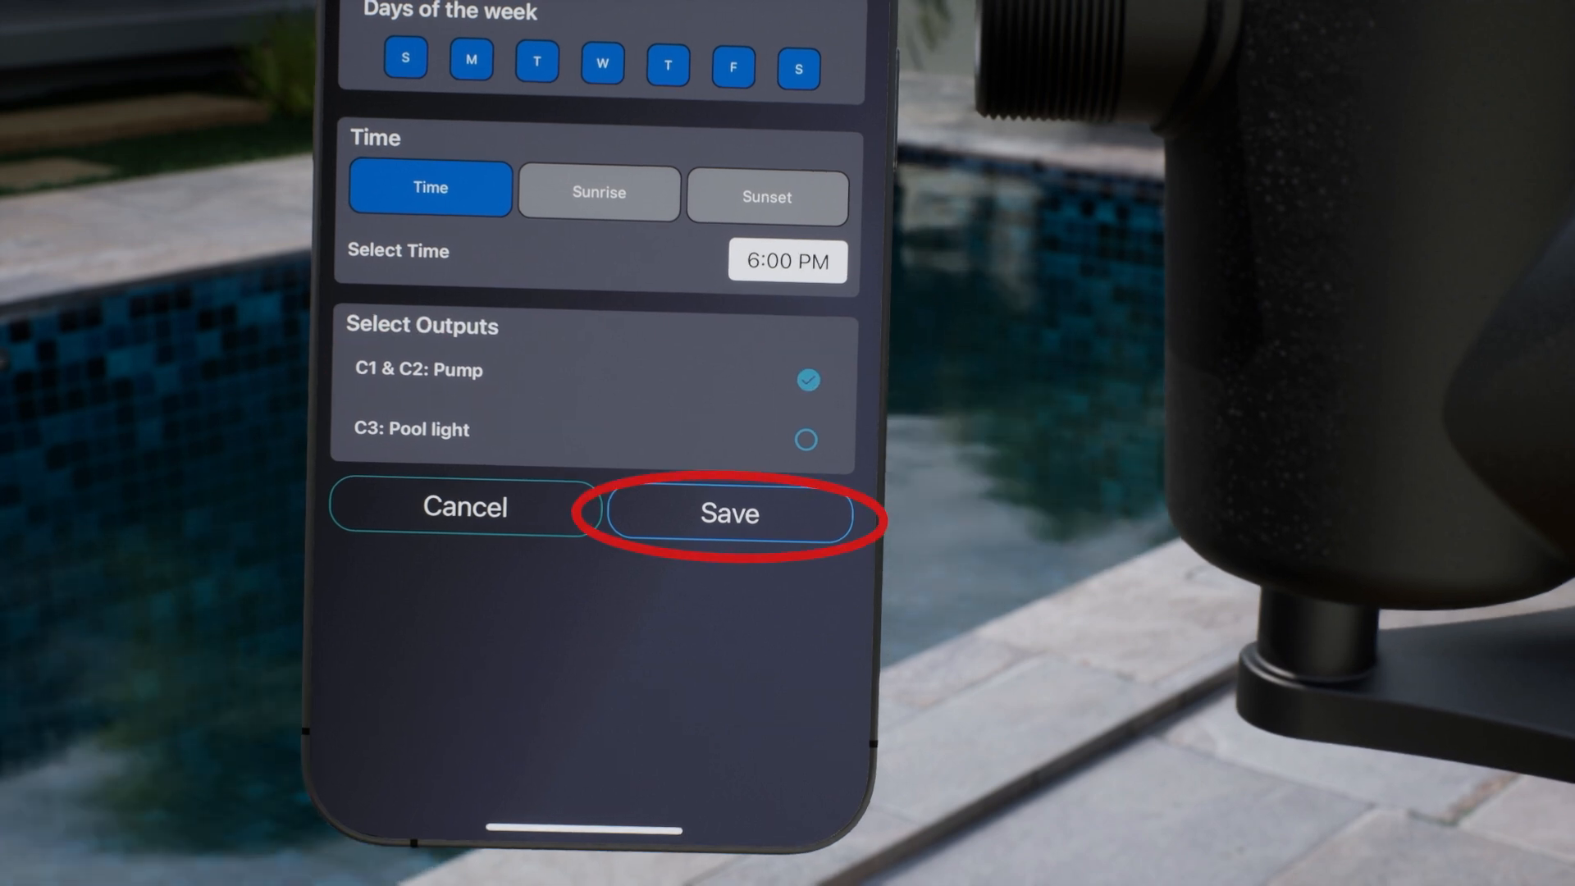
{"action": "left_click", "coordinate": [729, 512]}
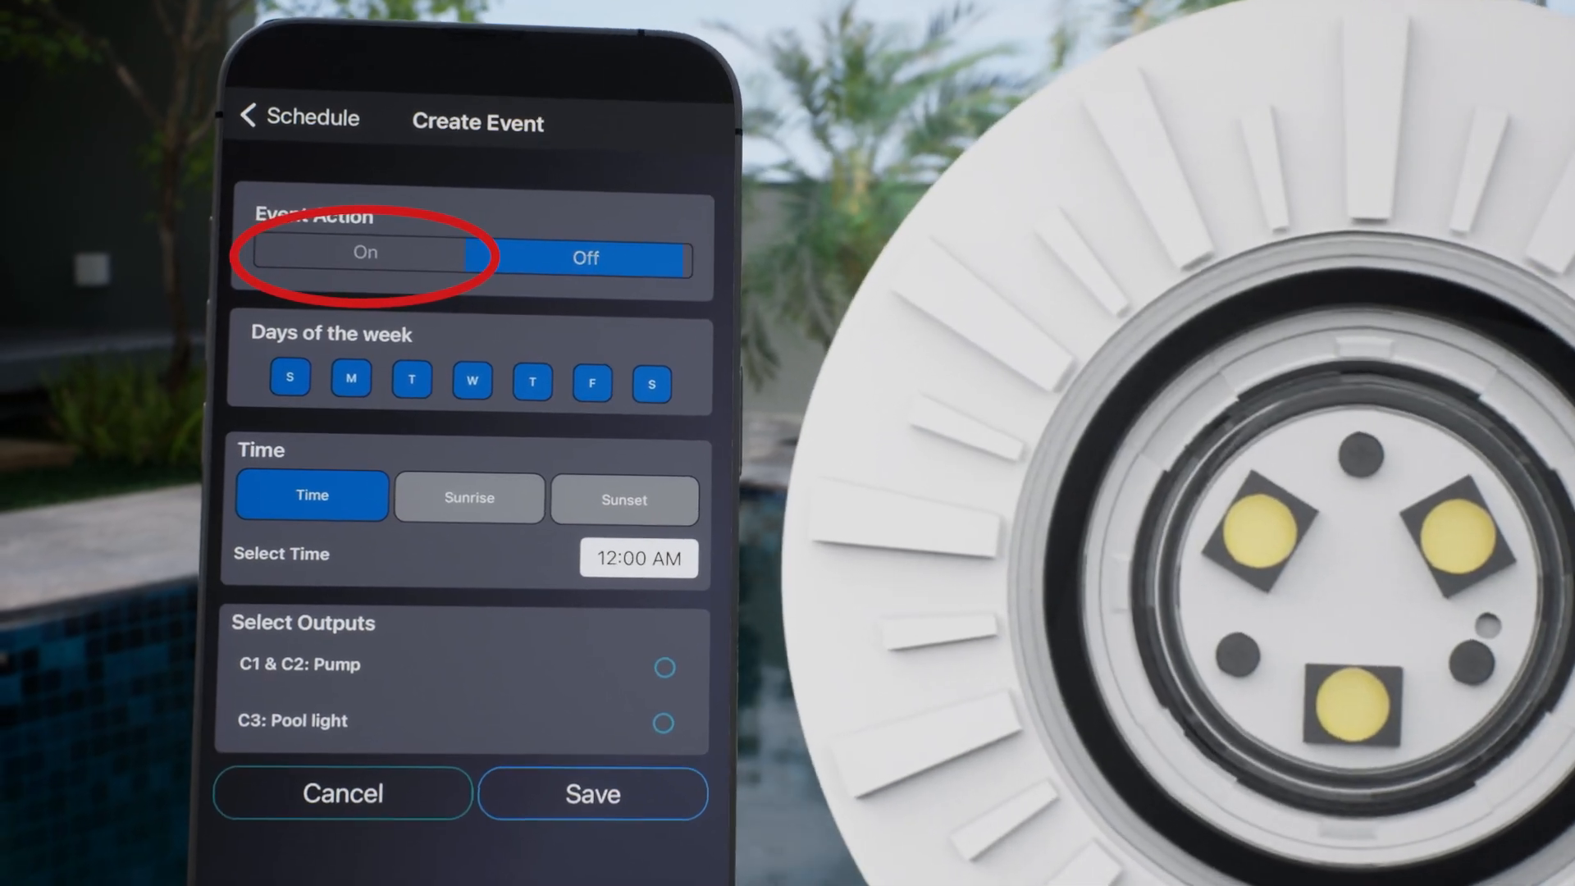
Save a daily On event at sunset for C3: Pool light.
{"action": "left_click", "coordinate": [364, 251]}
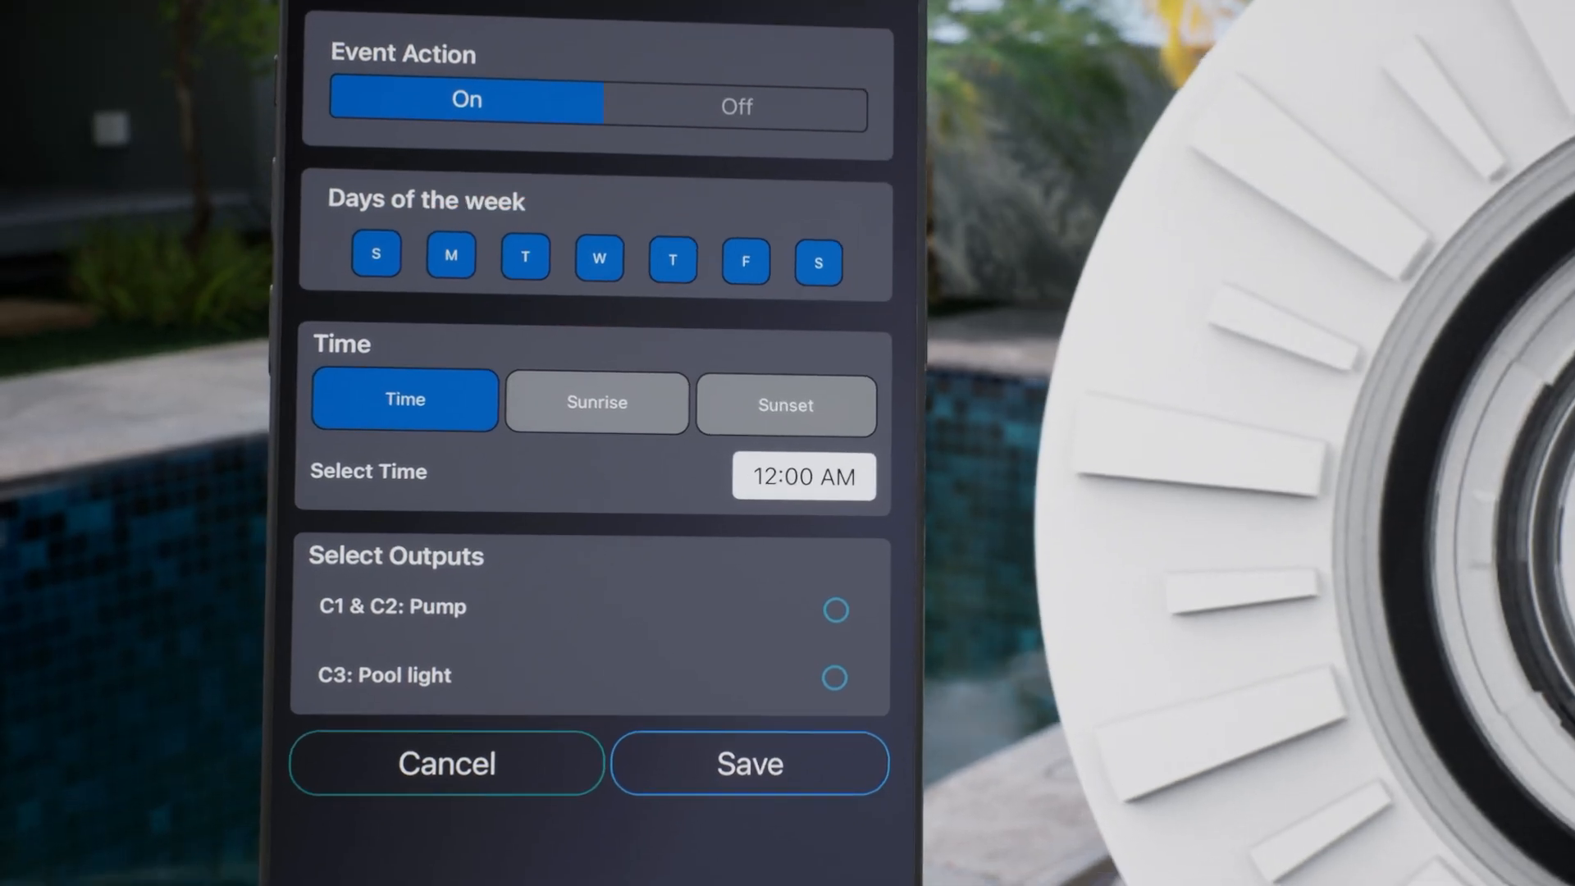
{"action": "left_click", "coordinate": [787, 405]}
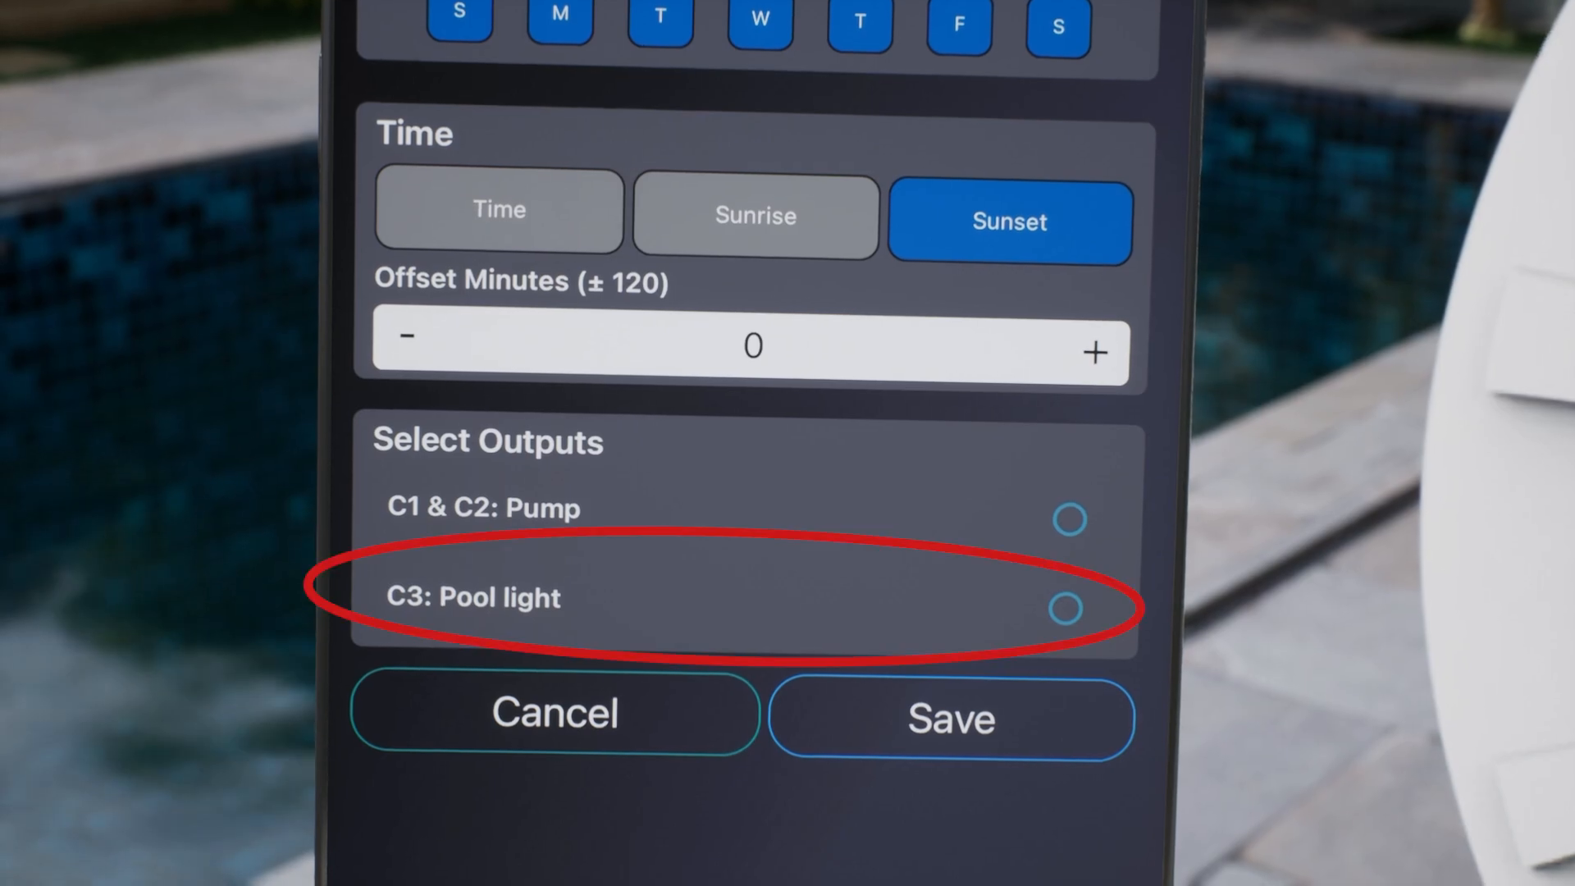
{"action": "left_click", "coordinate": [1068, 607]}
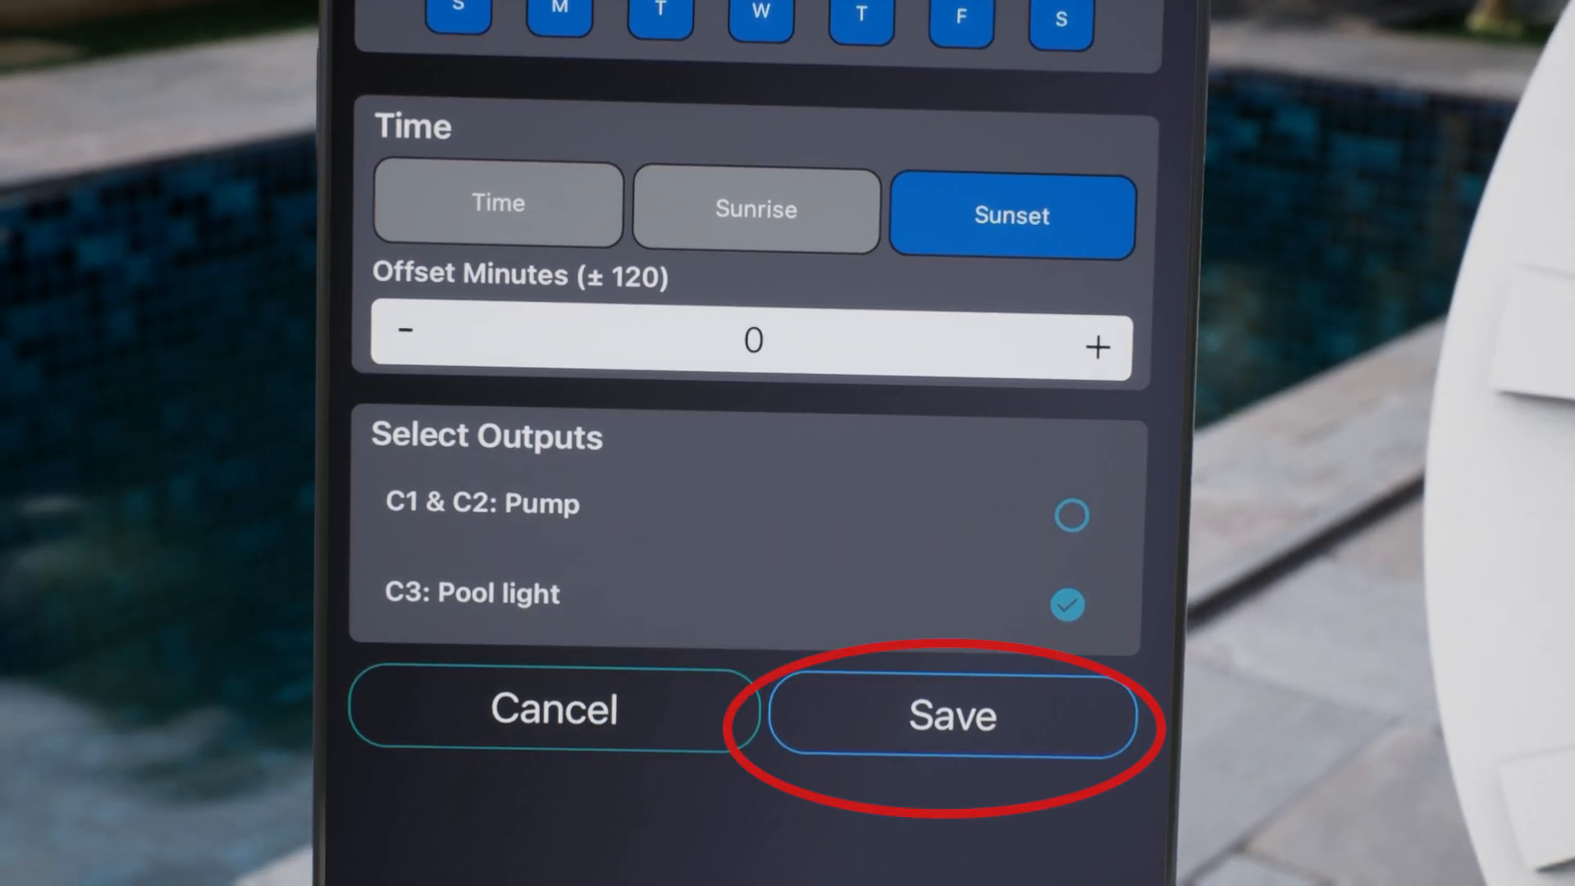
{"action": "left_click", "coordinate": [949, 715]}
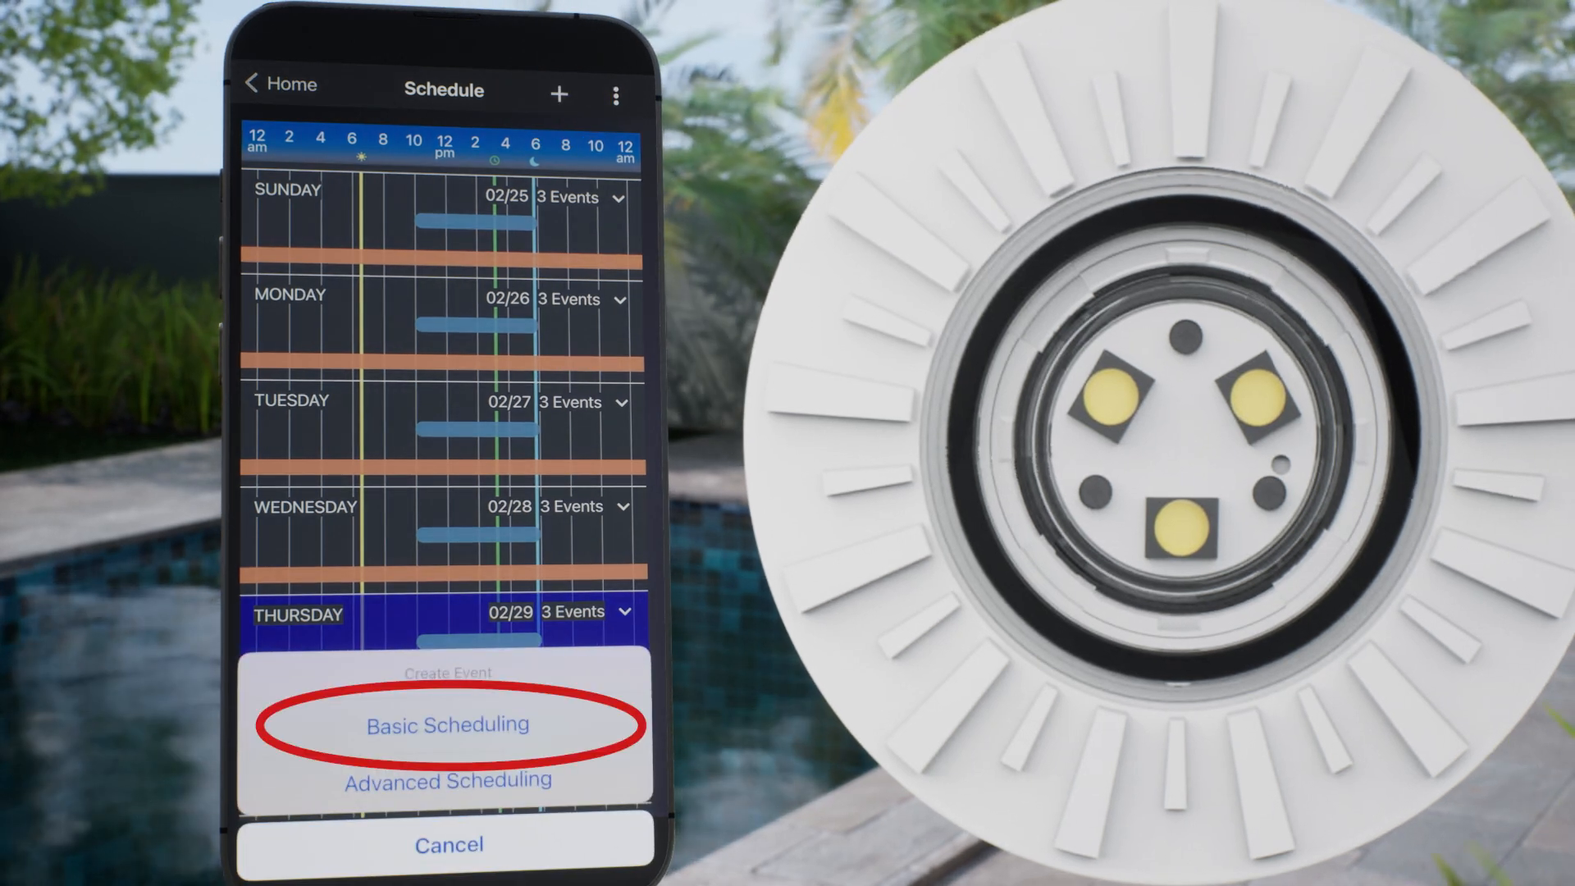
Add a daily Off event at 11:00 PM for C3: Pool light.
{"action": "left_click", "coordinate": [447, 724]}
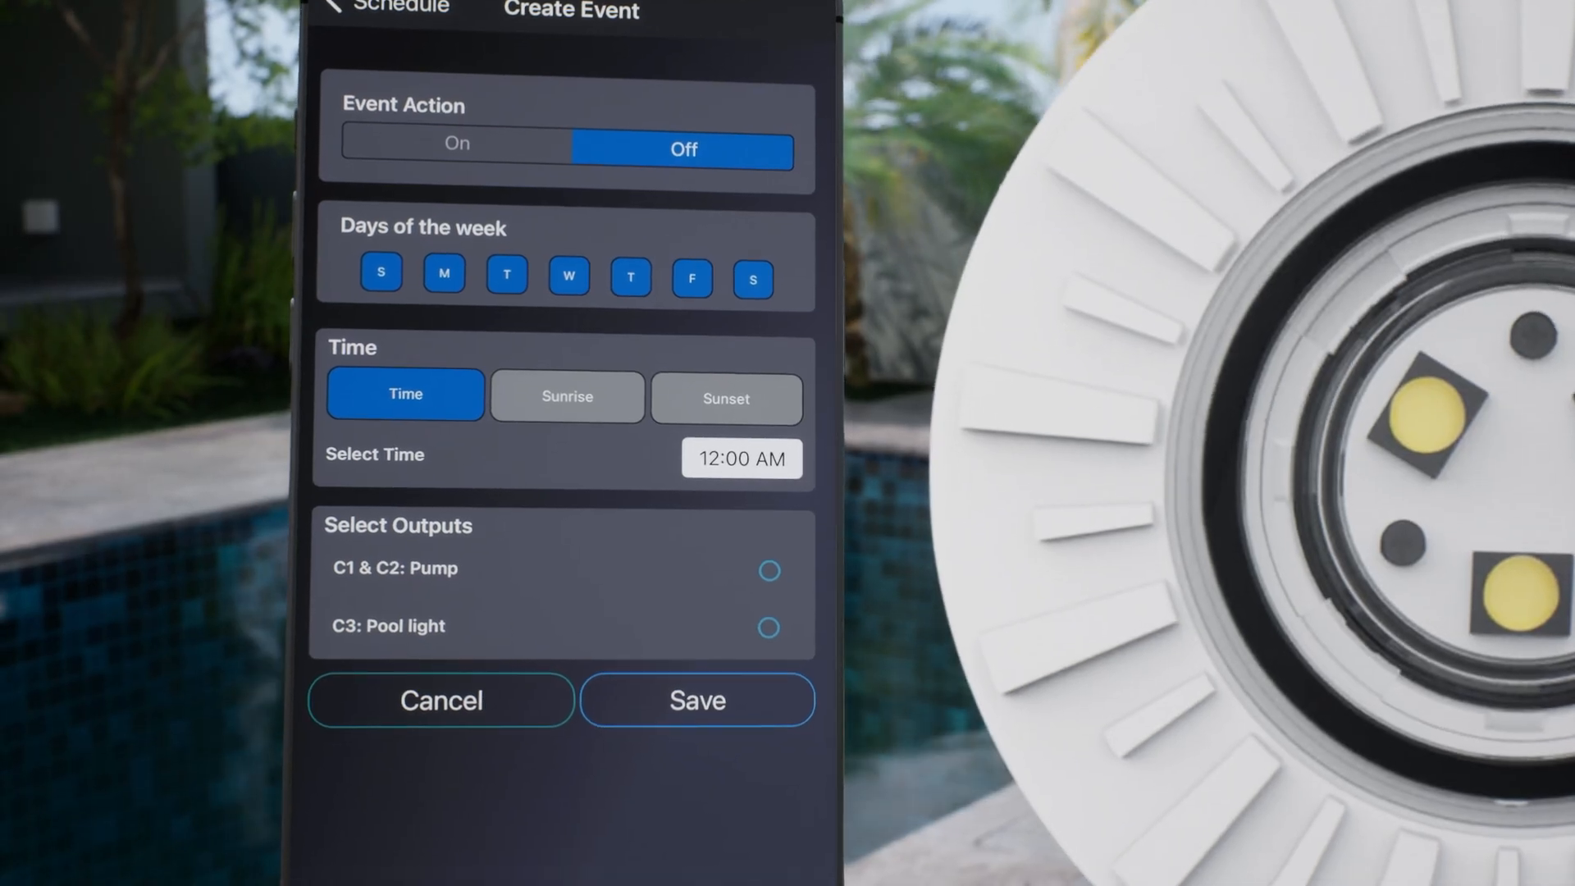
{"action": "left_click", "coordinate": [741, 458]}
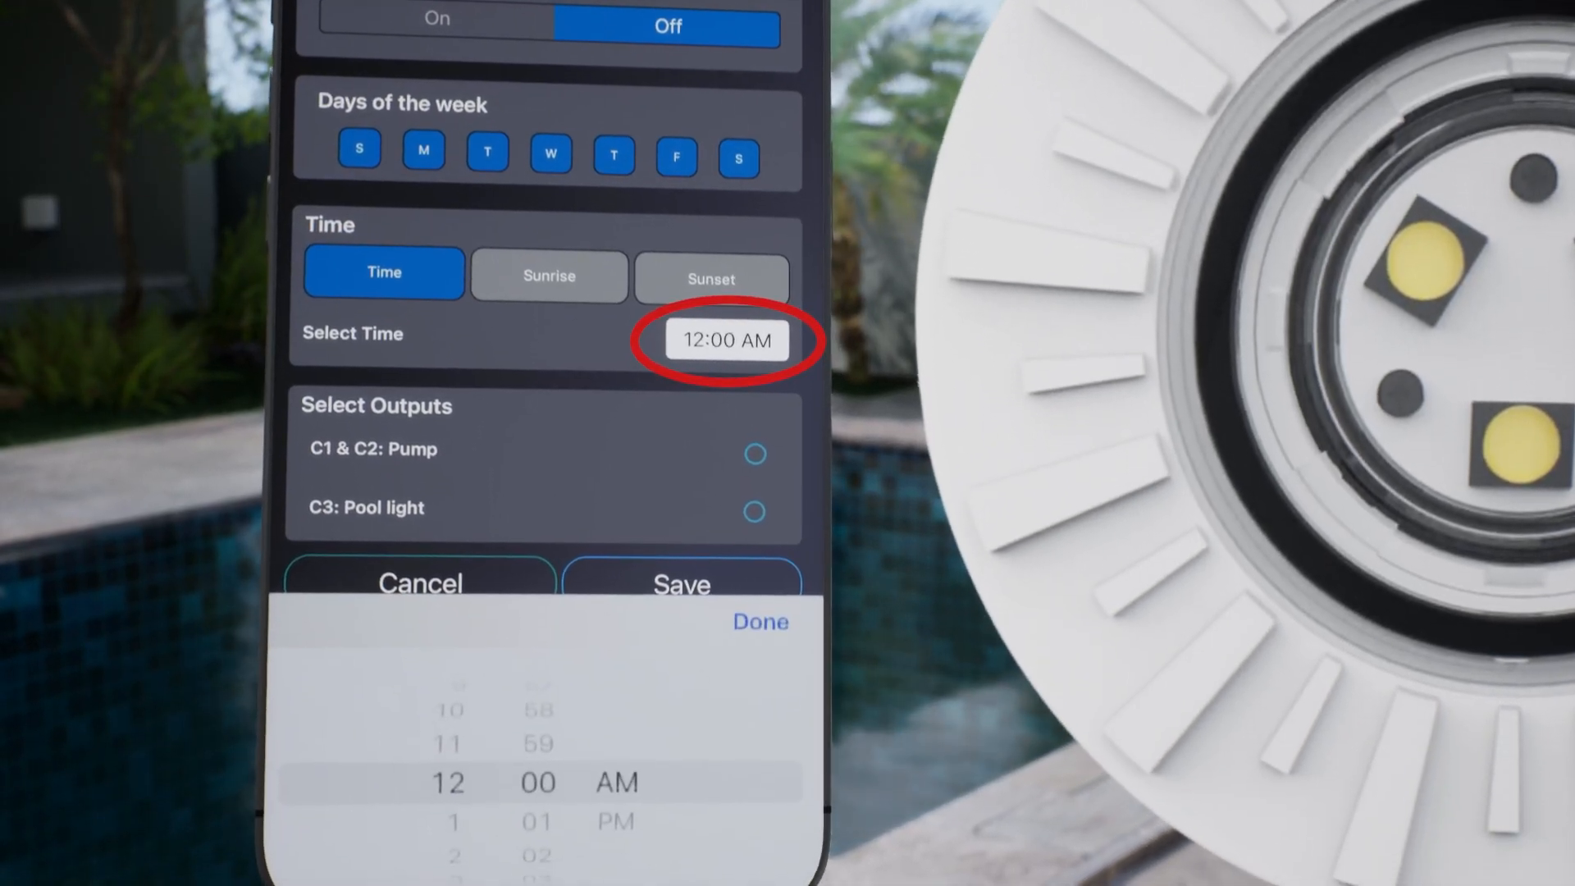
{"action": "scroll", "scroll_direction": "down", "scroll_amount": 3}
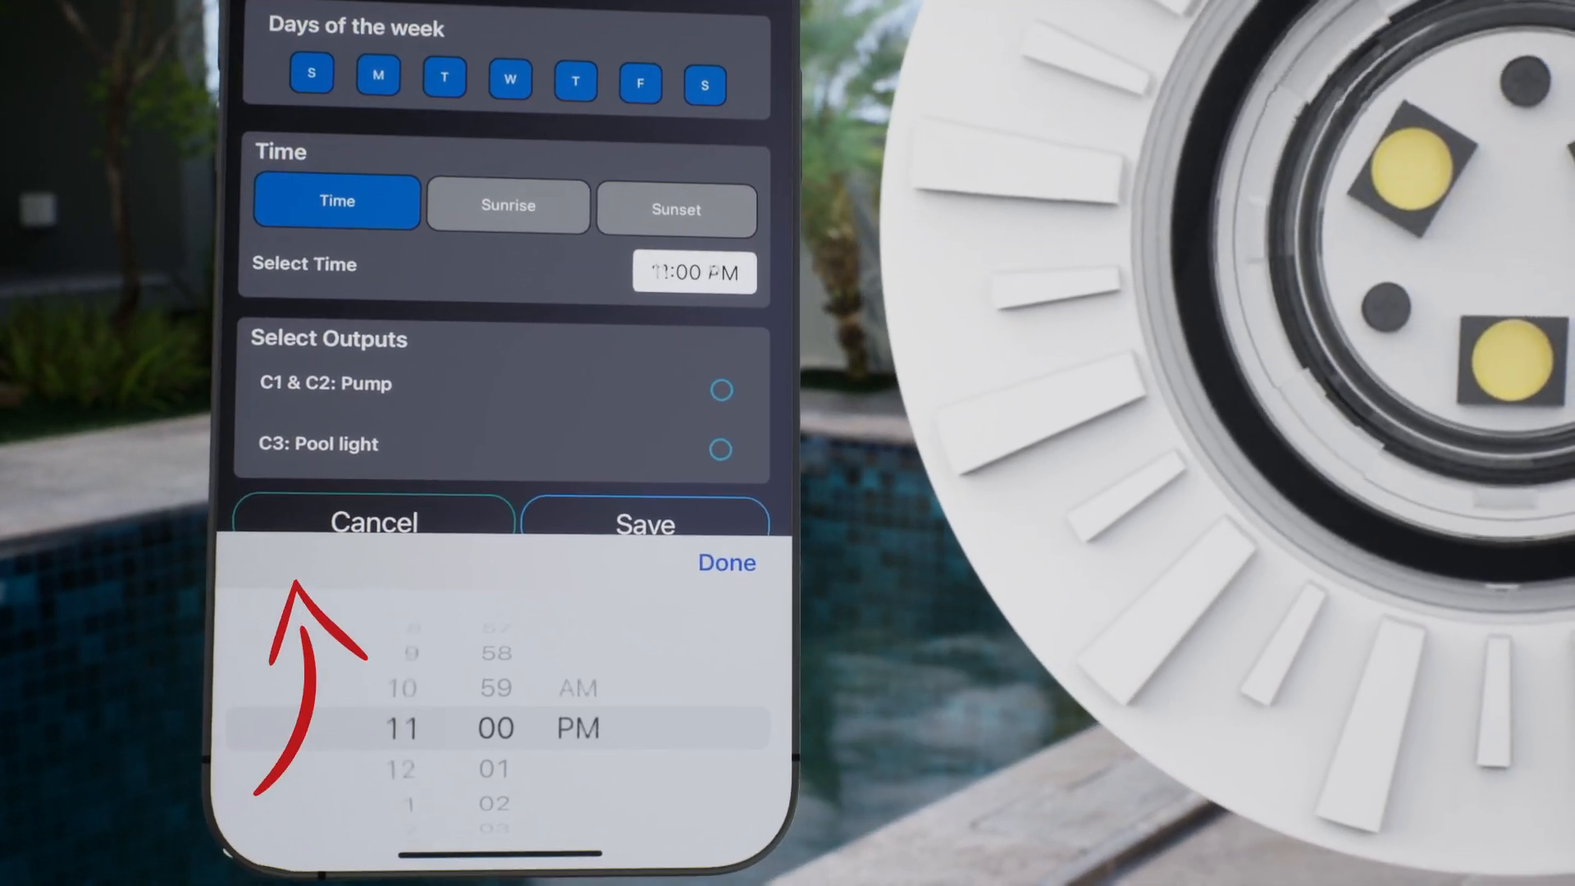
{"action": "left_click", "coordinate": [725, 563]}
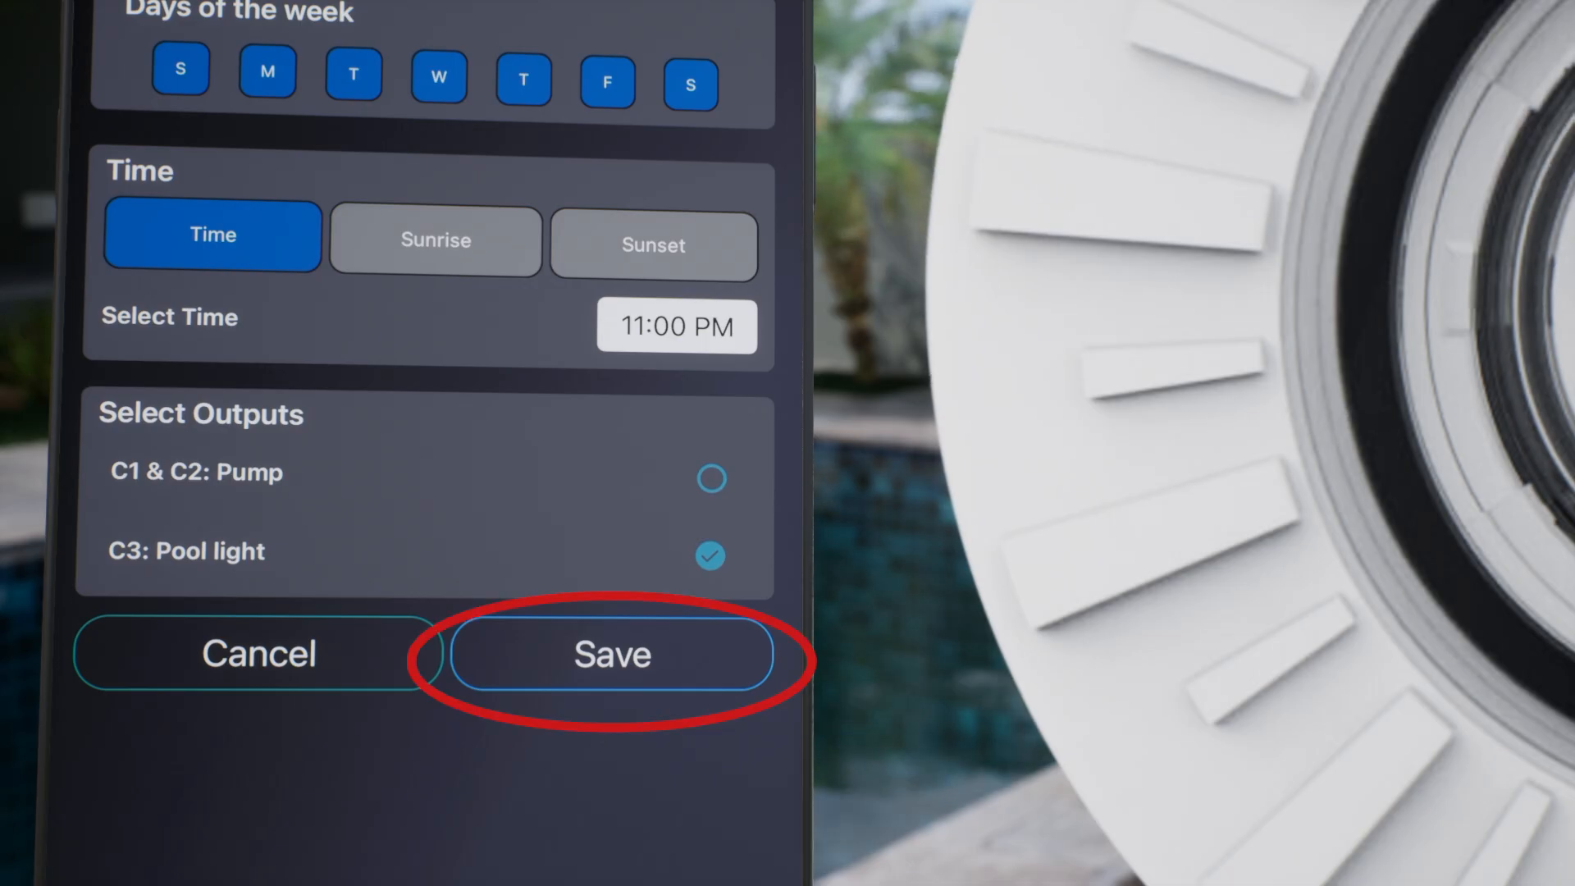
{"action": "left_click", "coordinate": [612, 653]}
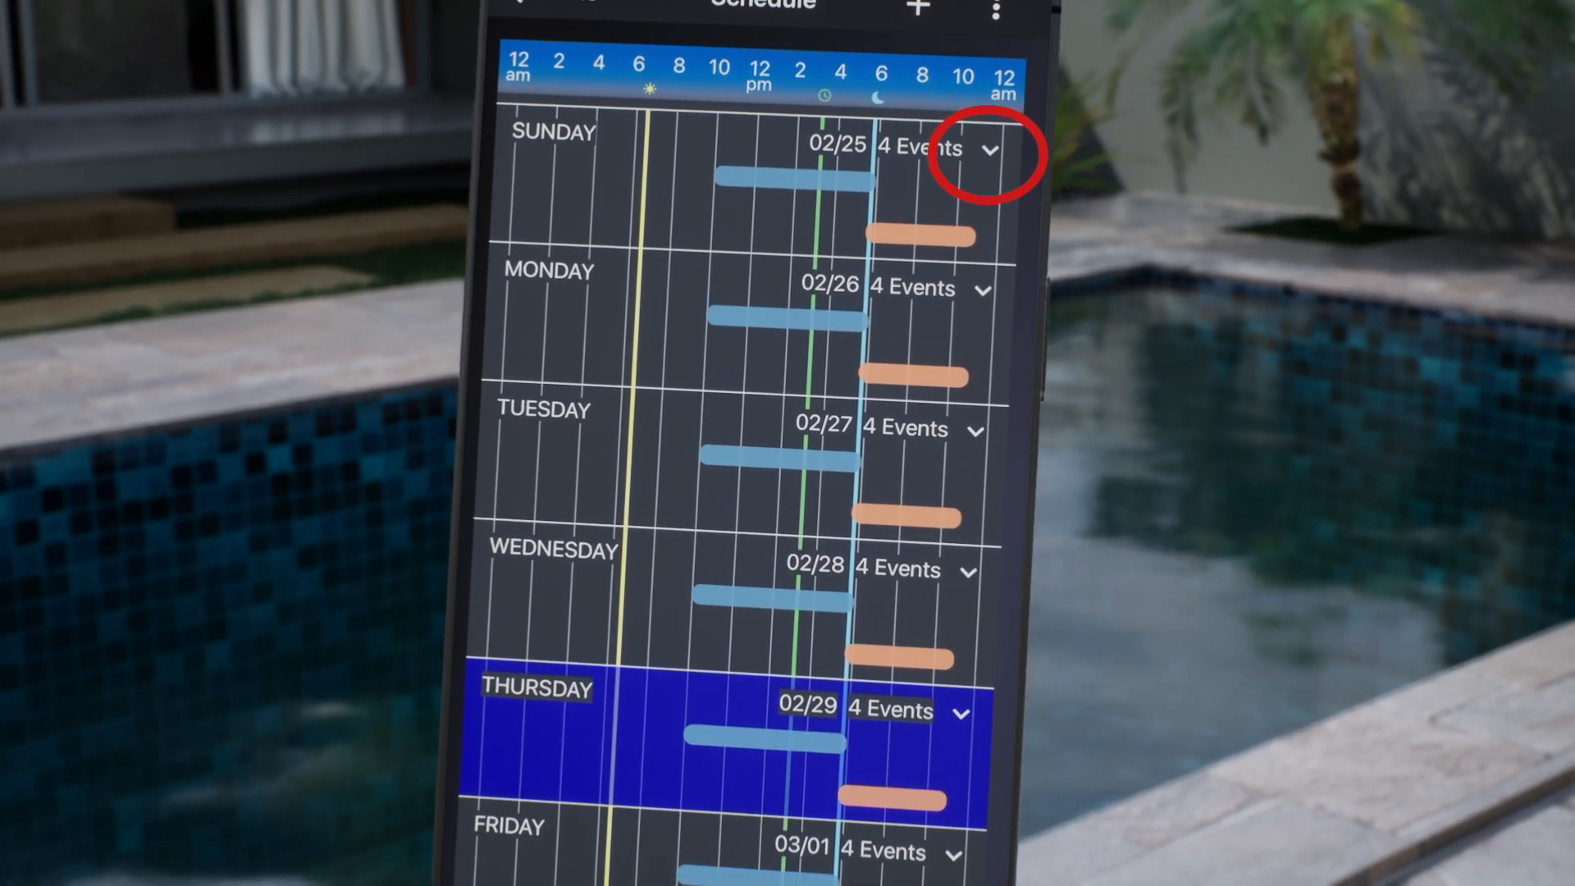
Expand Sunday's events to review pump 10 AM–6 PM and pool light 5:37–11 PM.
{"action": "left_click", "coordinate": [991, 147]}
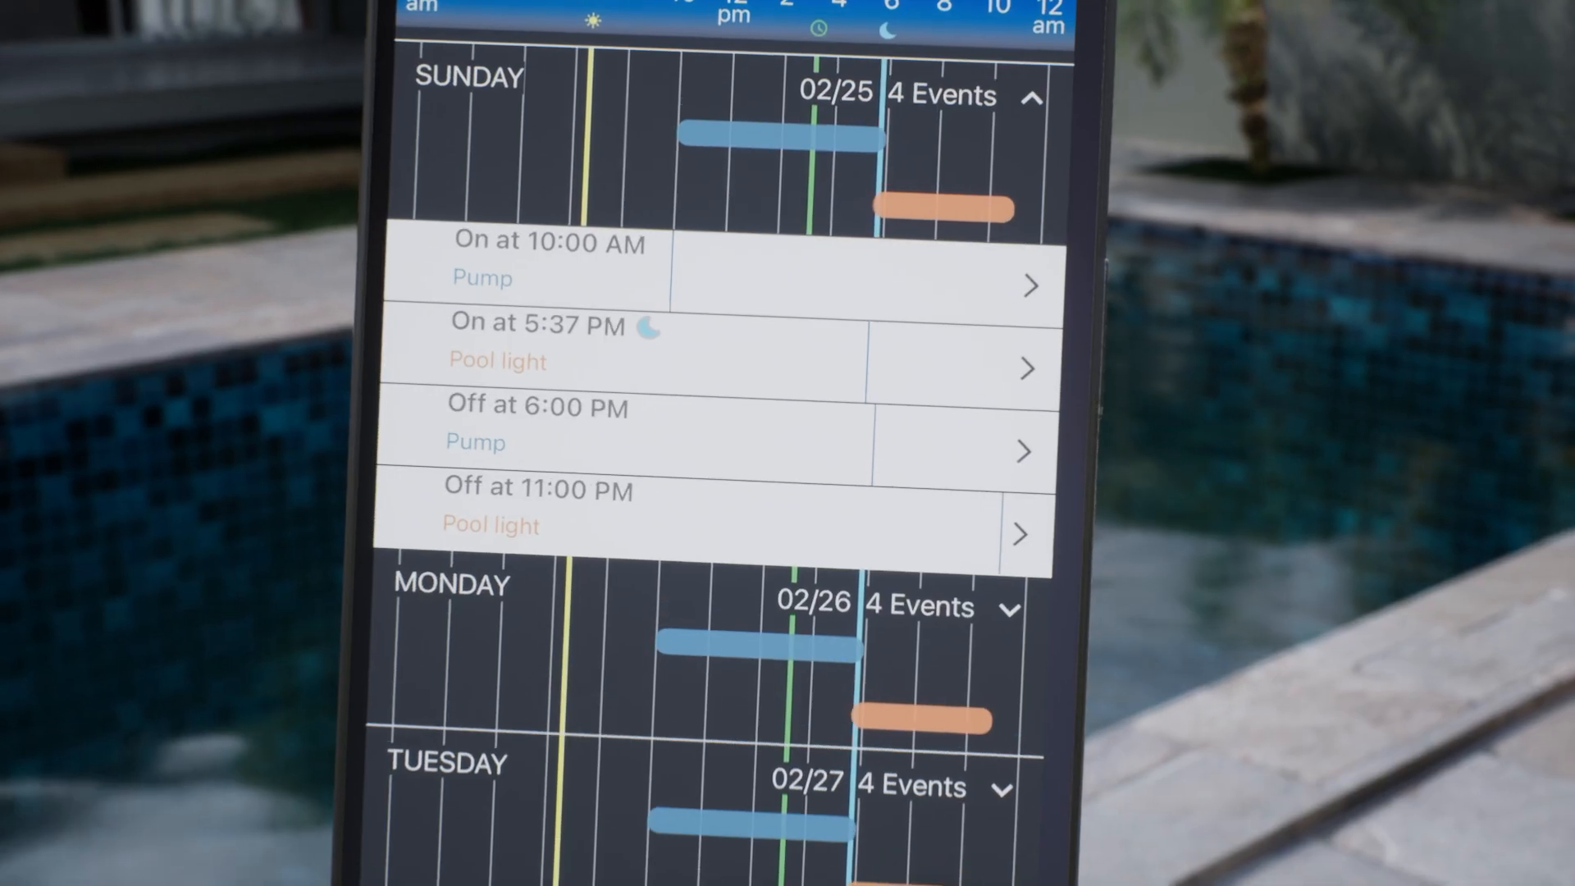
{"action": "left_click", "coordinate": [550, 259]}
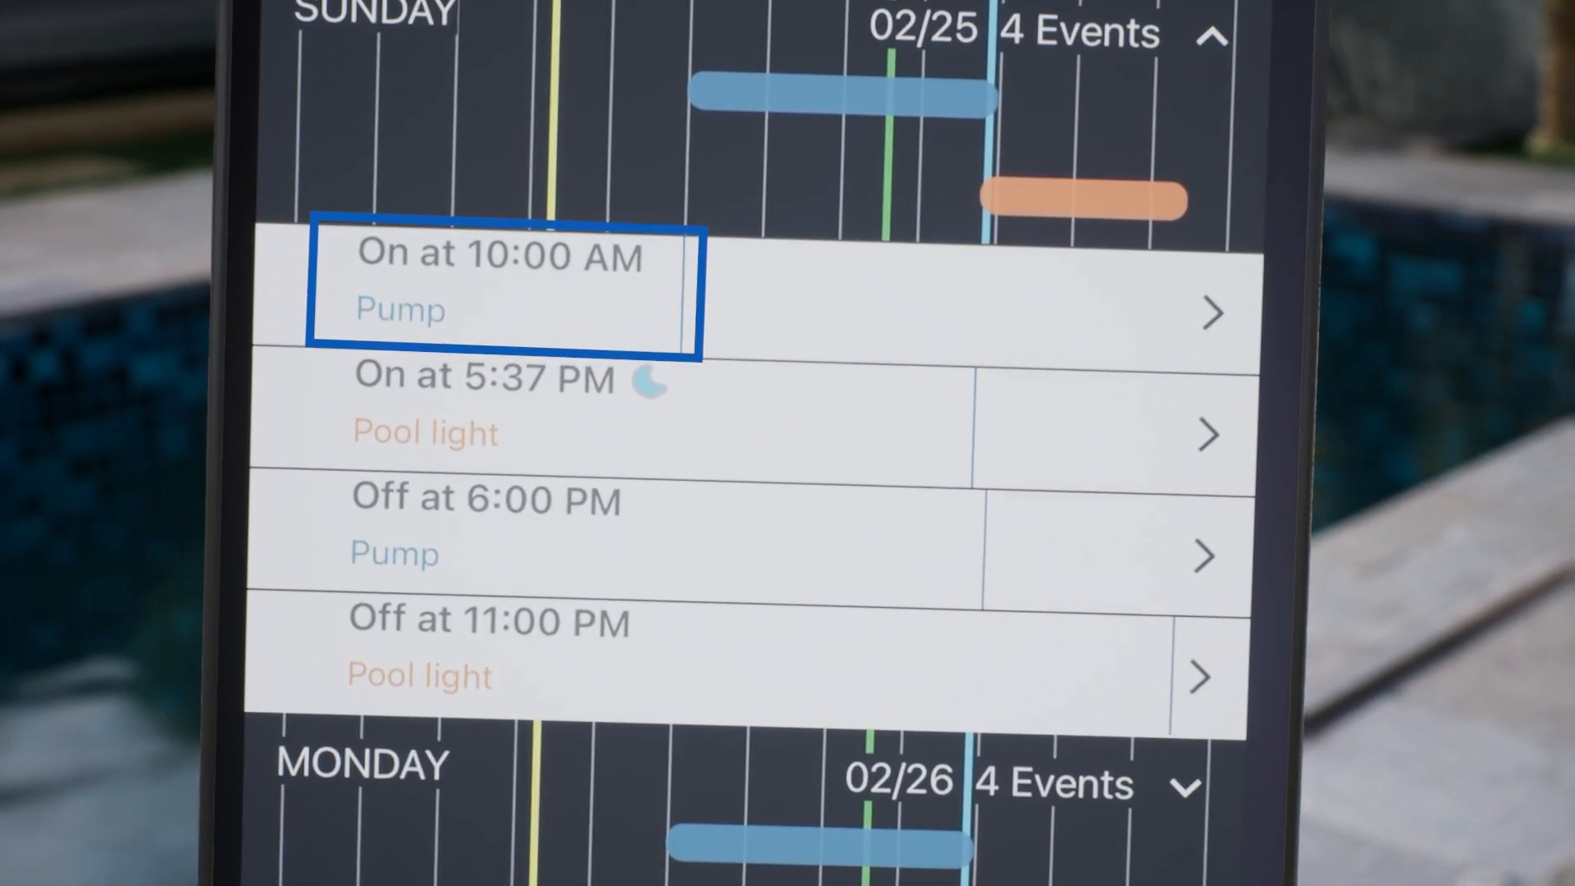
{"action": "left_click", "coordinate": [477, 532]}
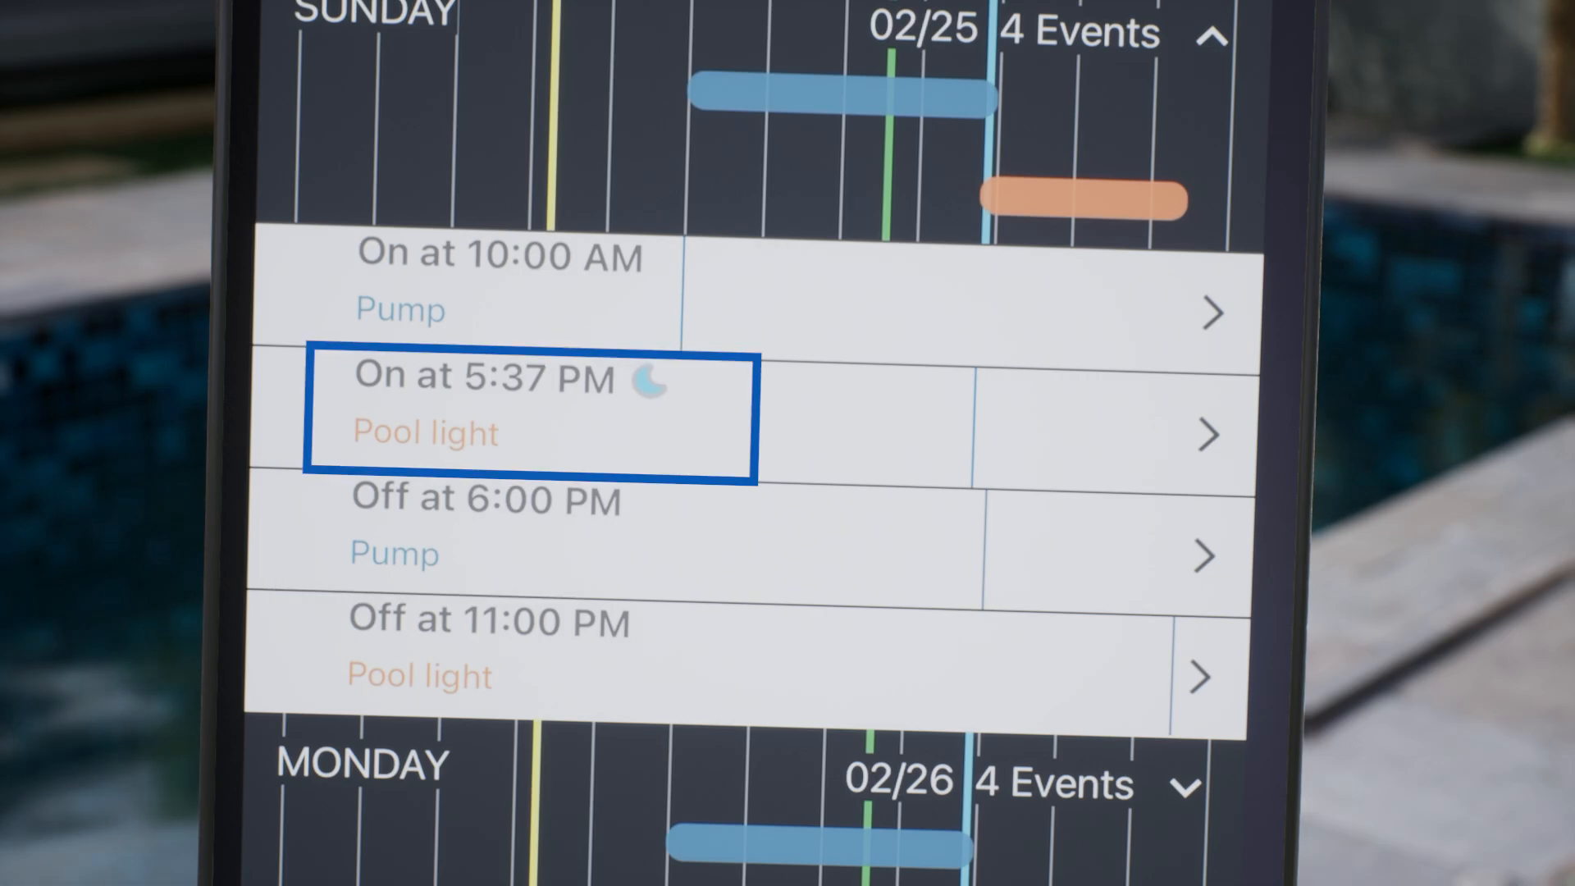
{"action": "left_click", "coordinate": [522, 648]}
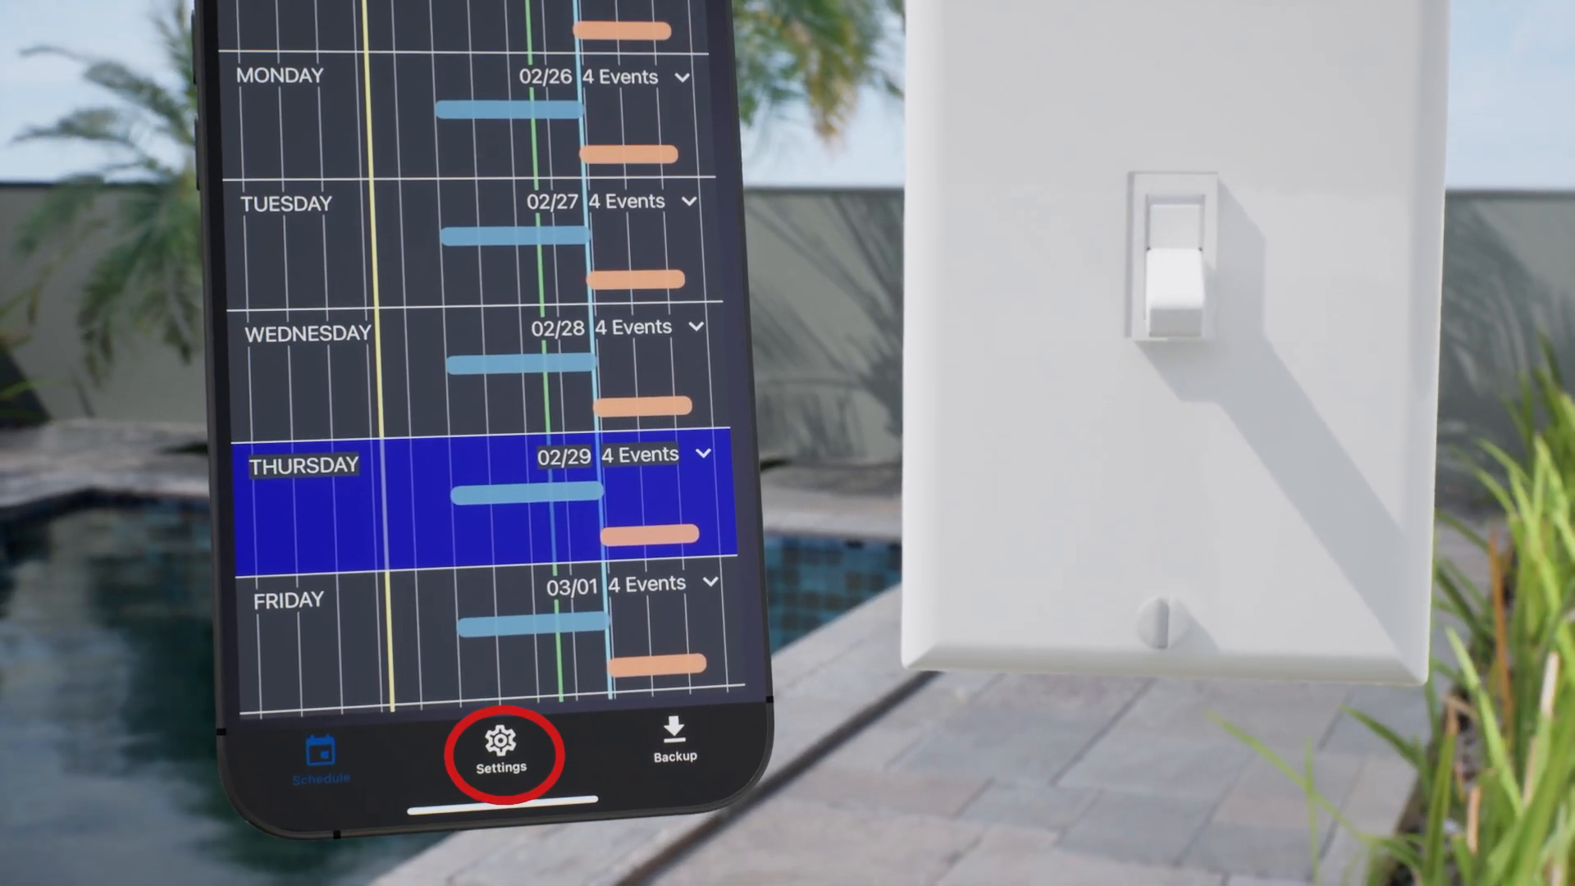
Enable Override 1 as a switch controlling output C3 and save the inputs.
{"action": "left_click", "coordinate": [500, 748]}
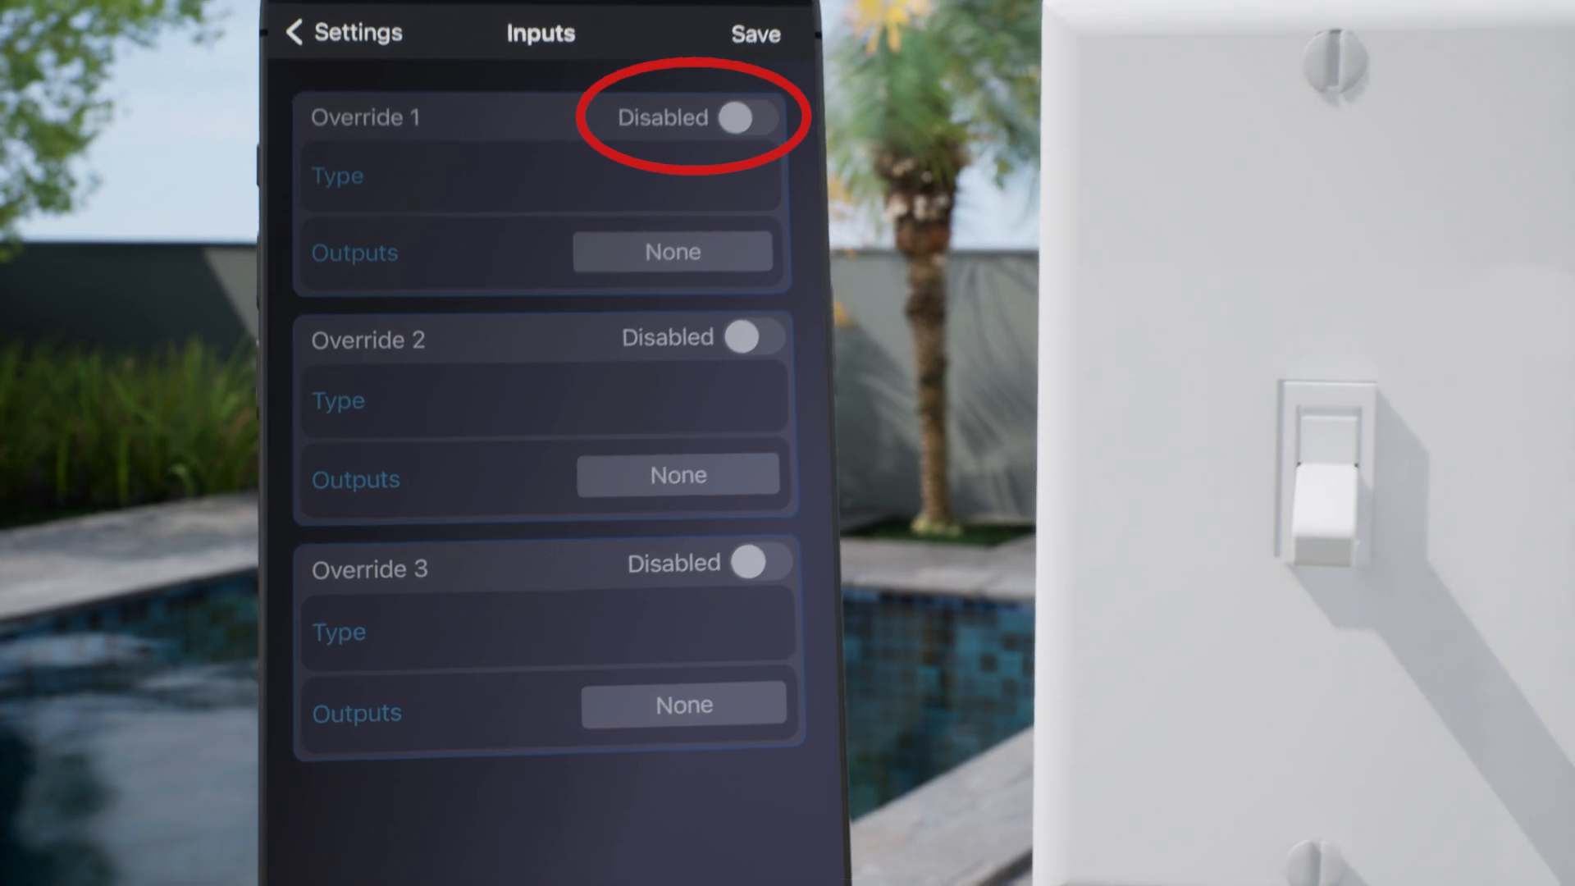
{"action": "left_click", "coordinate": [747, 117]}
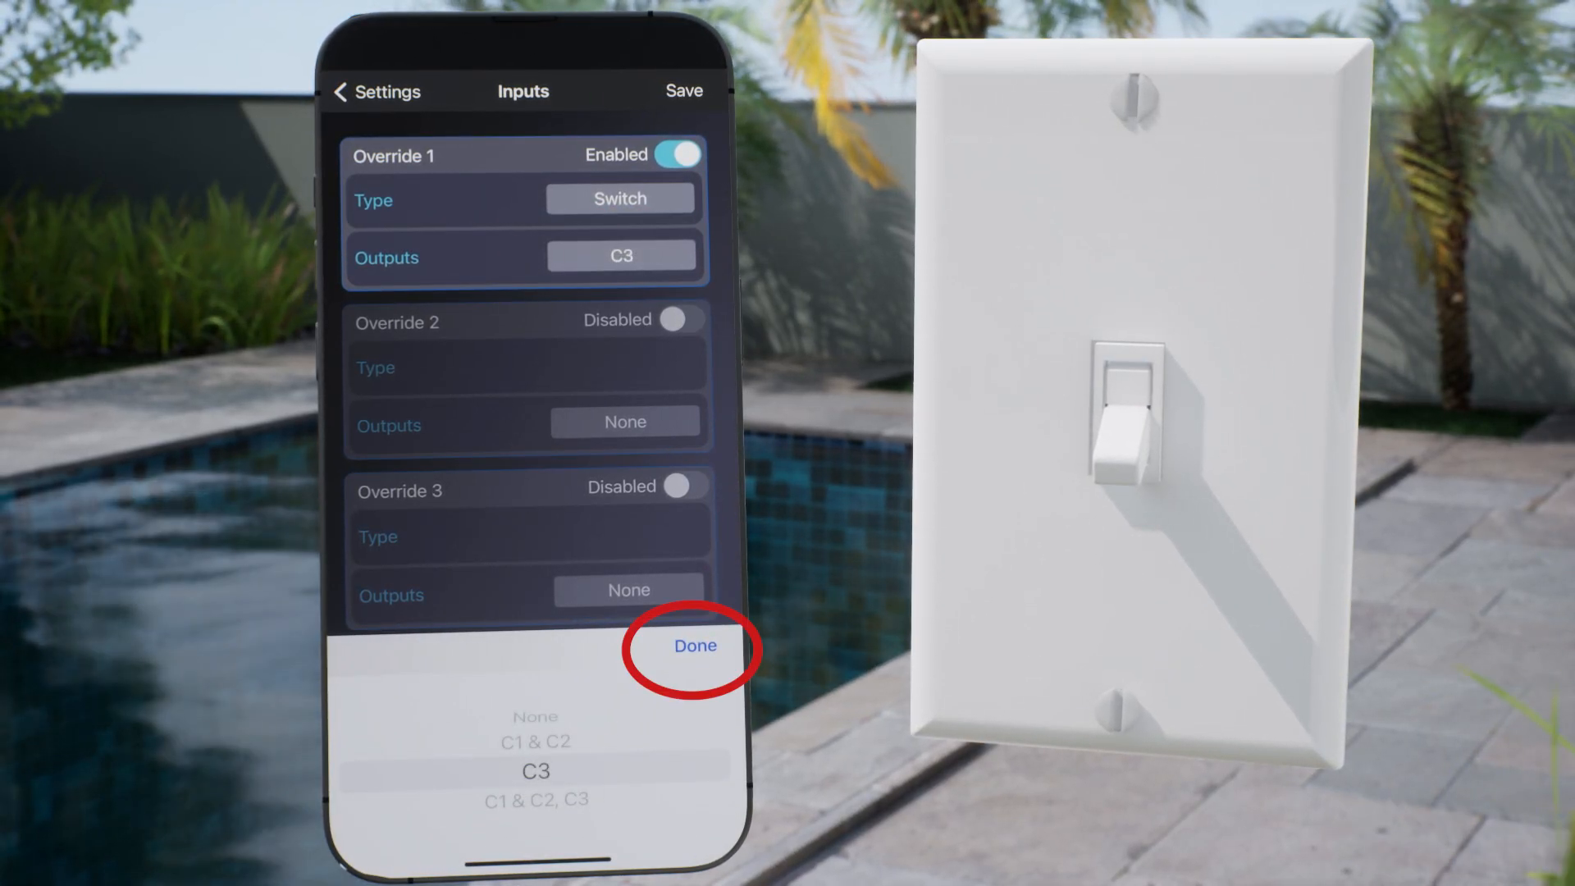
{"action": "left_click", "coordinate": [694, 646]}
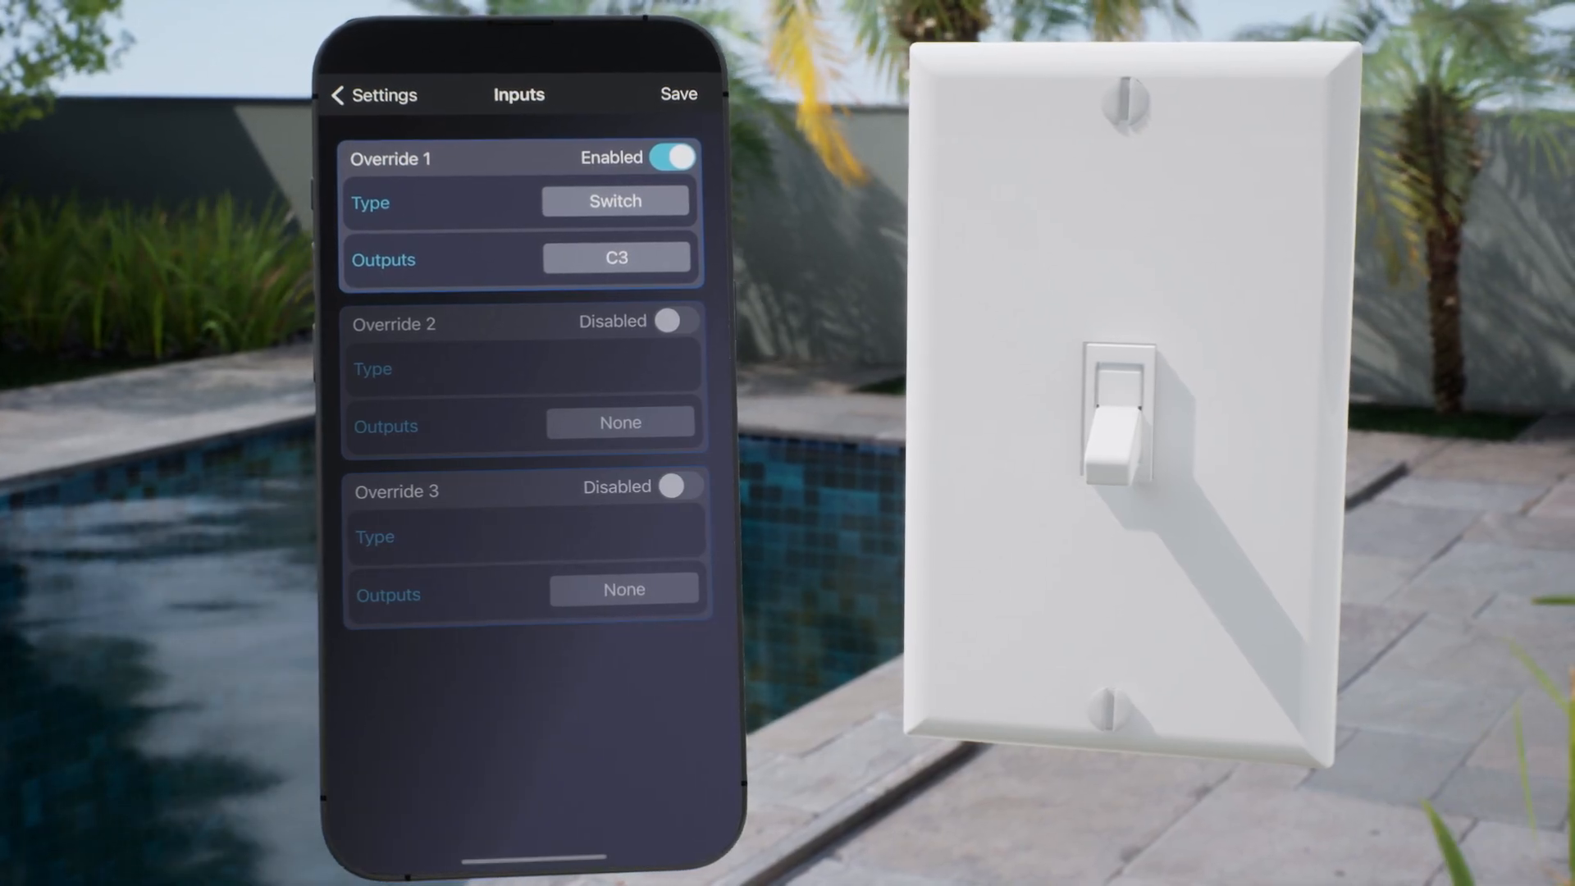
{"action": "left_click", "coordinate": [678, 93]}
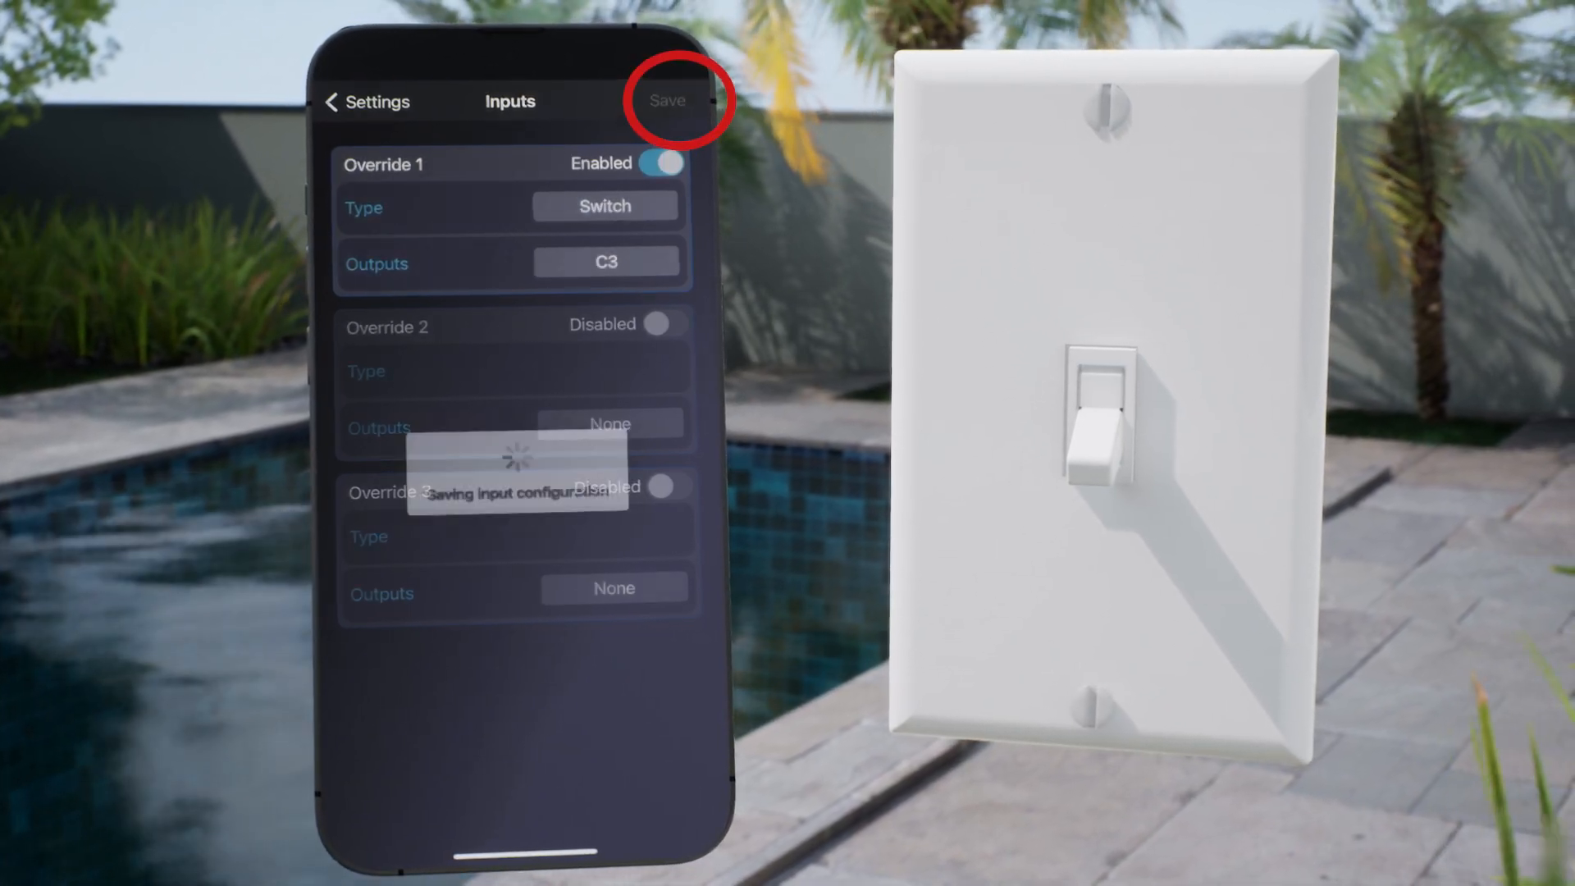
{"action": "left_click", "coordinate": [667, 100]}
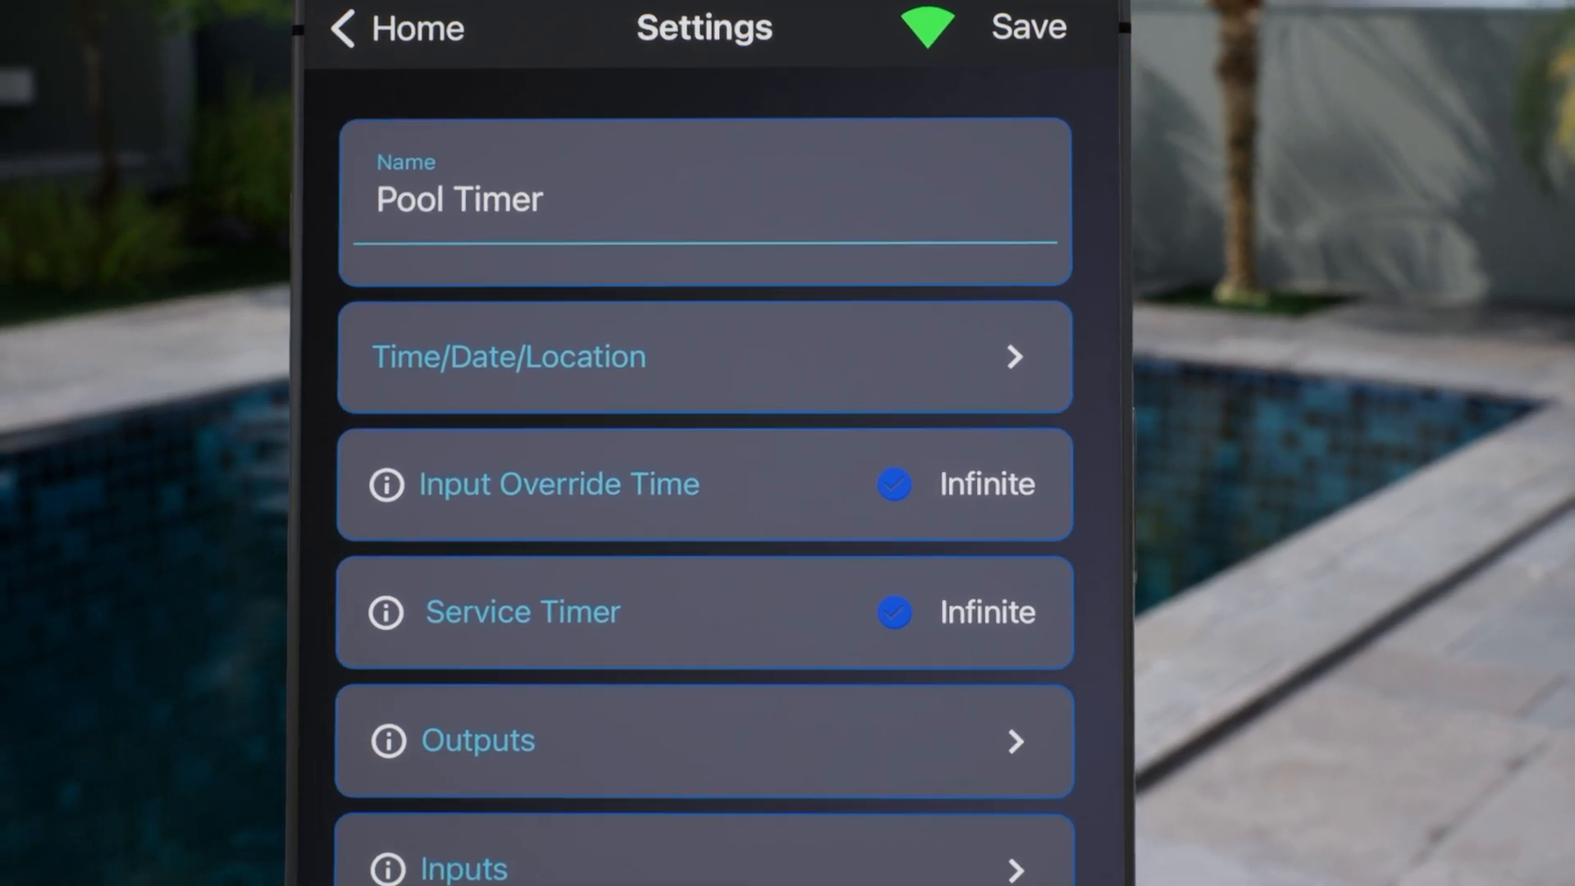
Untick Infinite override time and set the override duration to 0 hours 30 minutes.
{"action": "left_click", "coordinate": [892, 483]}
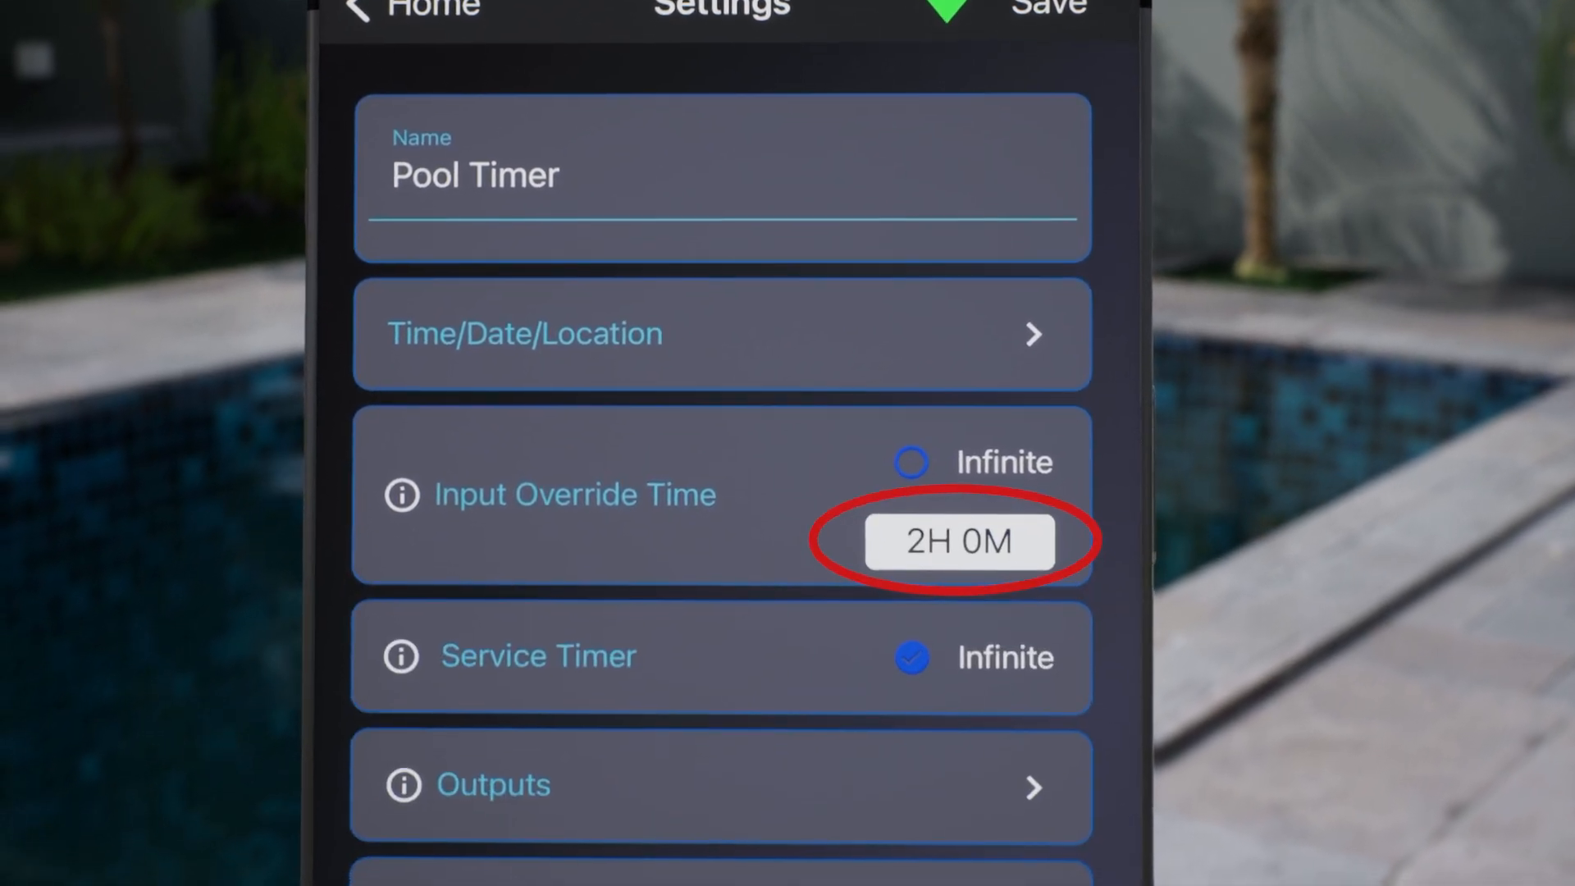
{"action": "left_click", "coordinate": [956, 540]}
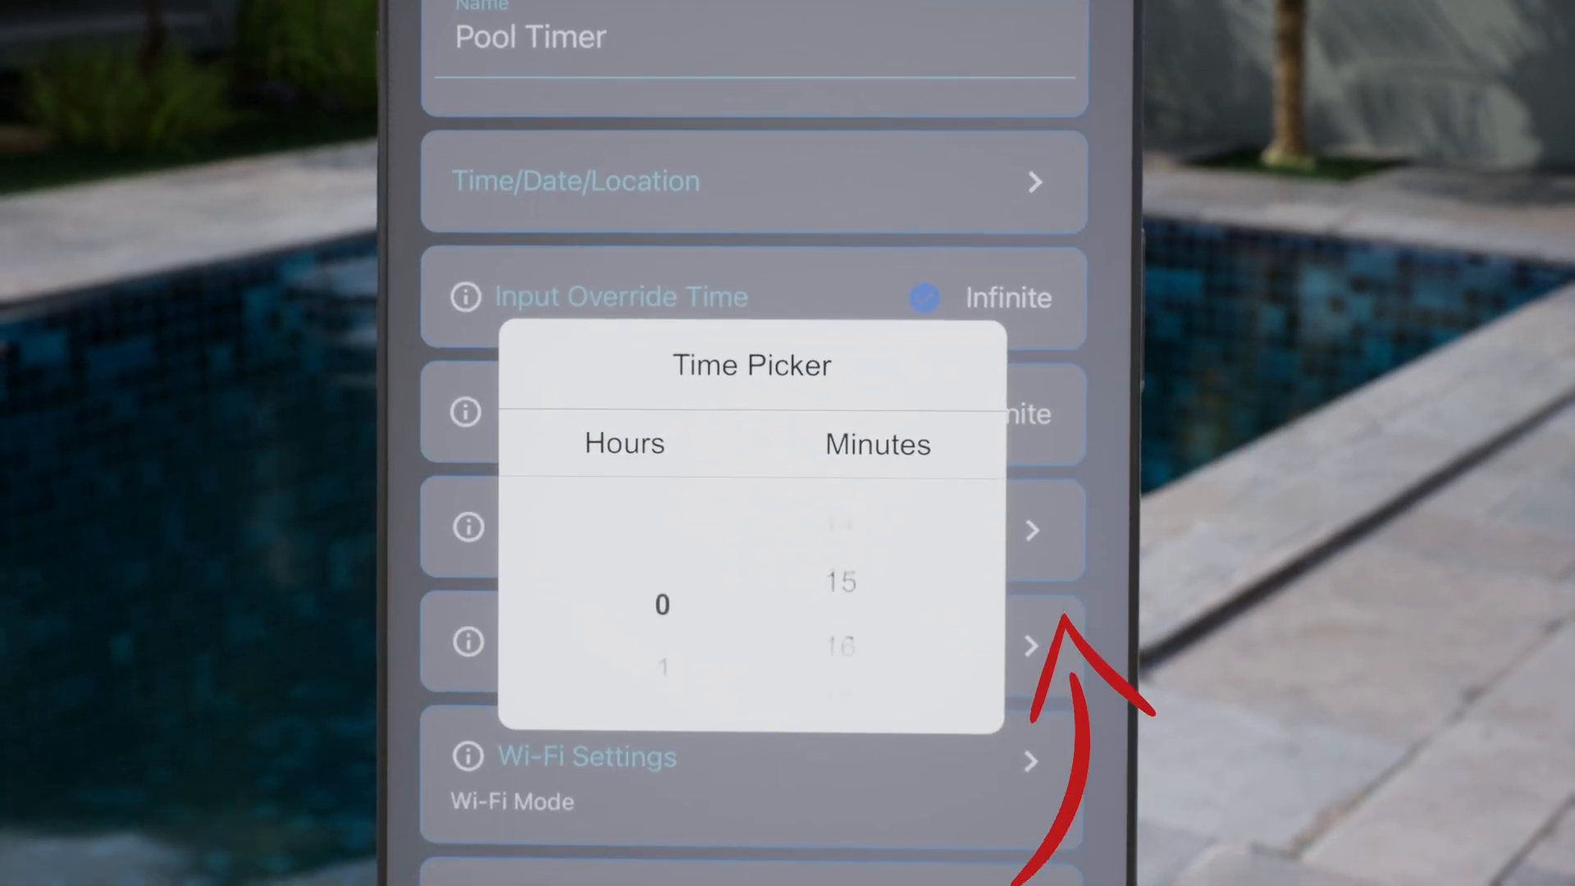
{"action": "scroll", "scroll_direction": "down", "scroll_amount": 3}
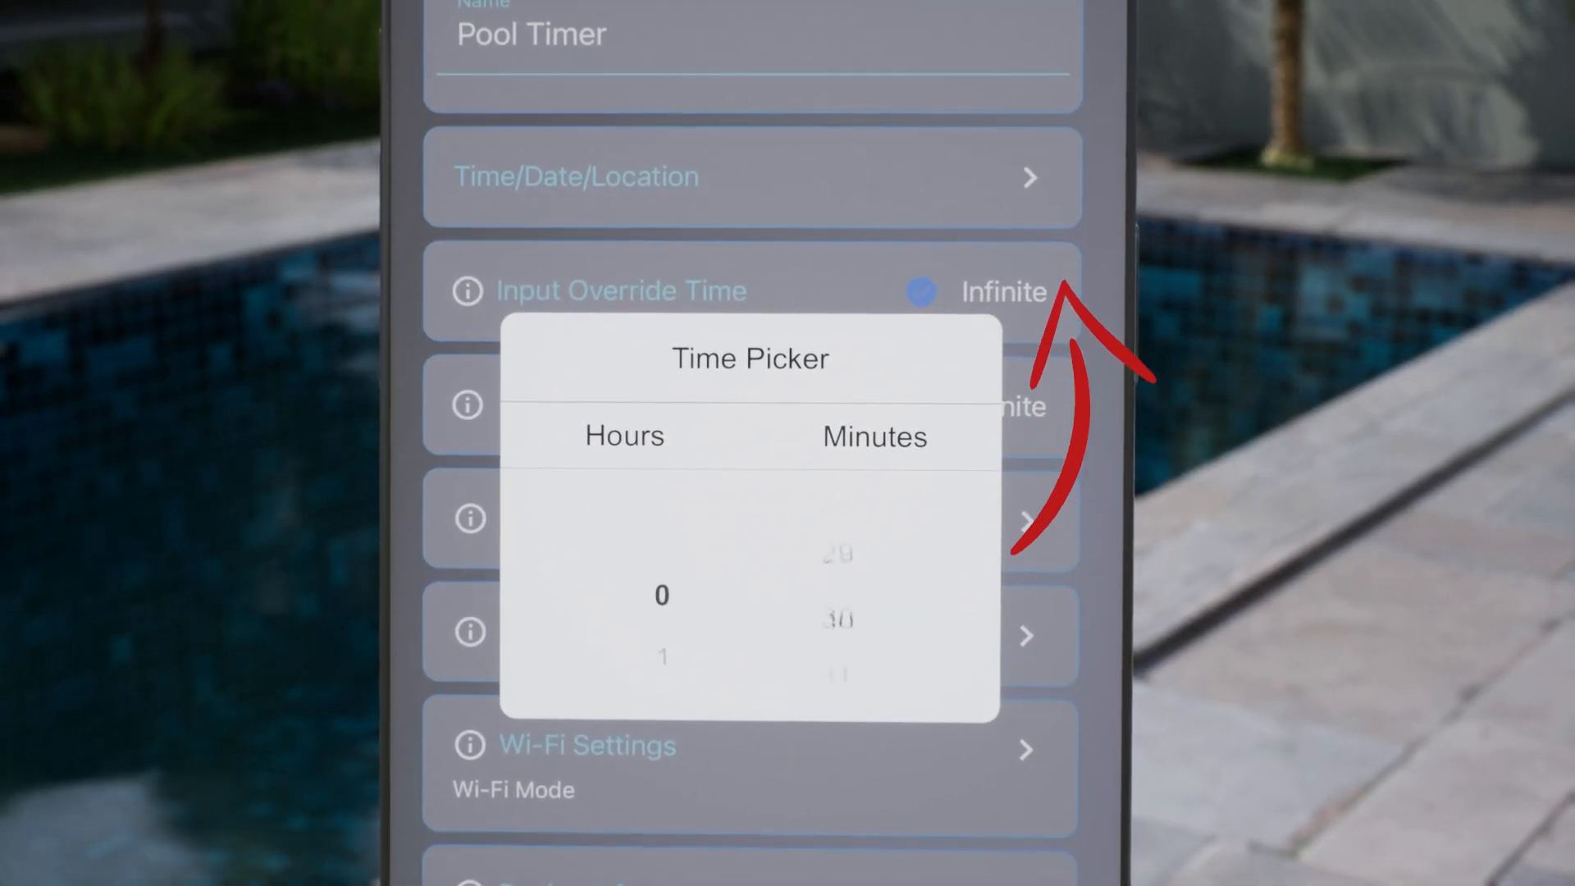